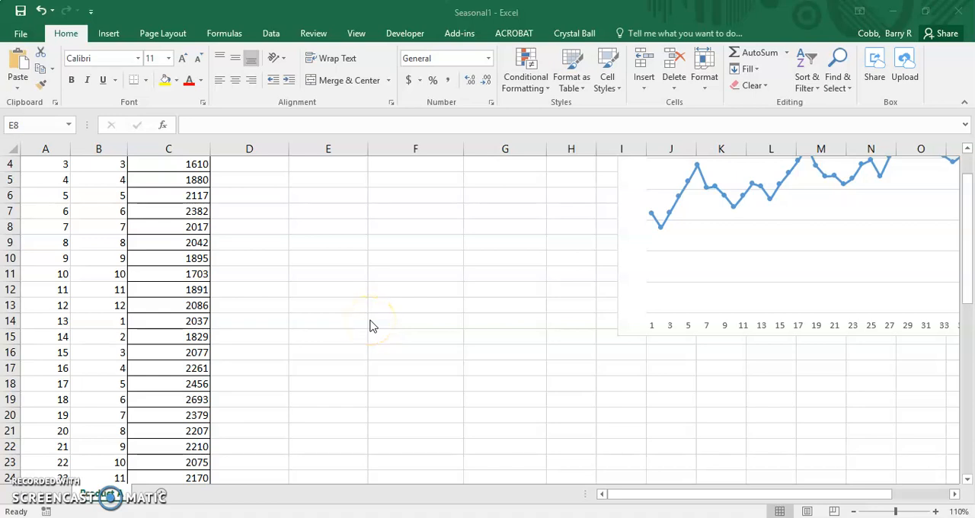
Step: Scroll up through the Seasonally-Adjusted Forecasts PDF to read the assignment steps
scroll(up, 3)
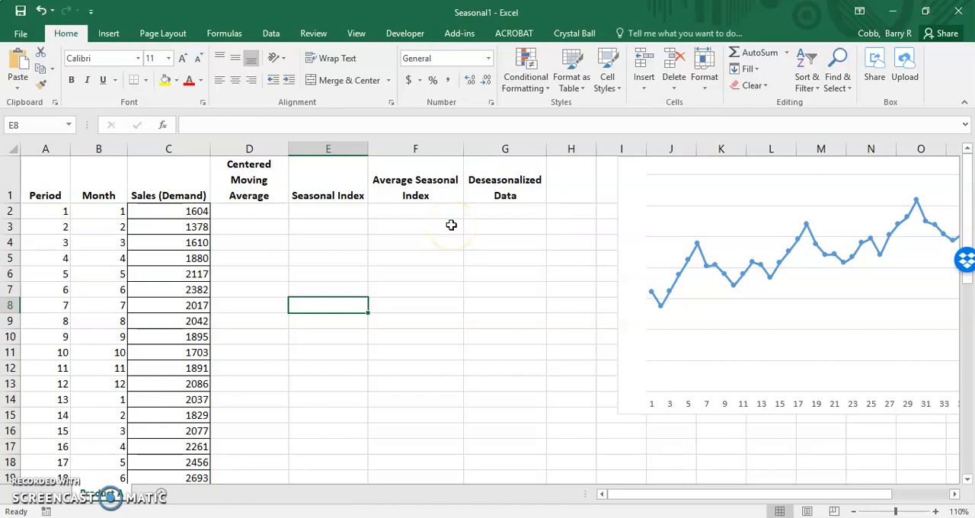
mouse_move(435, 216)
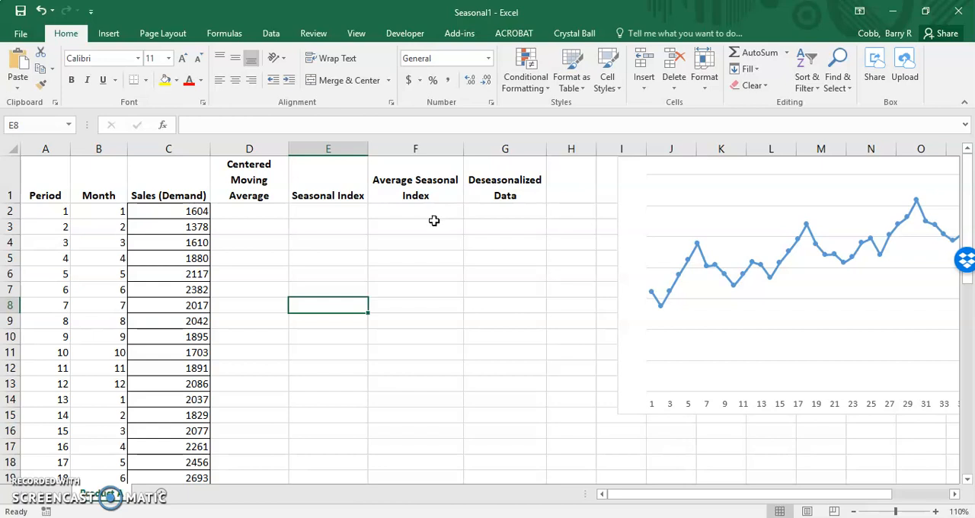
mouse_move(443, 230)
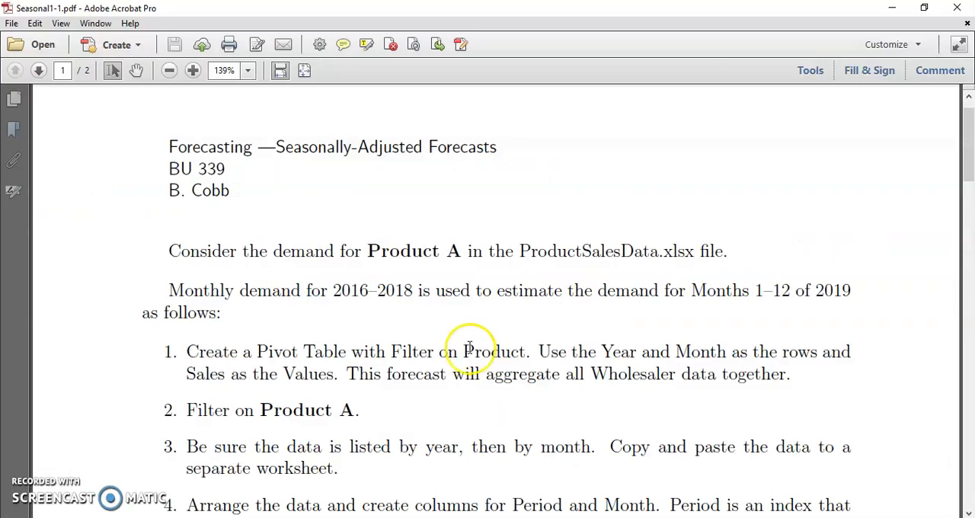
mouse_move(685, 199)
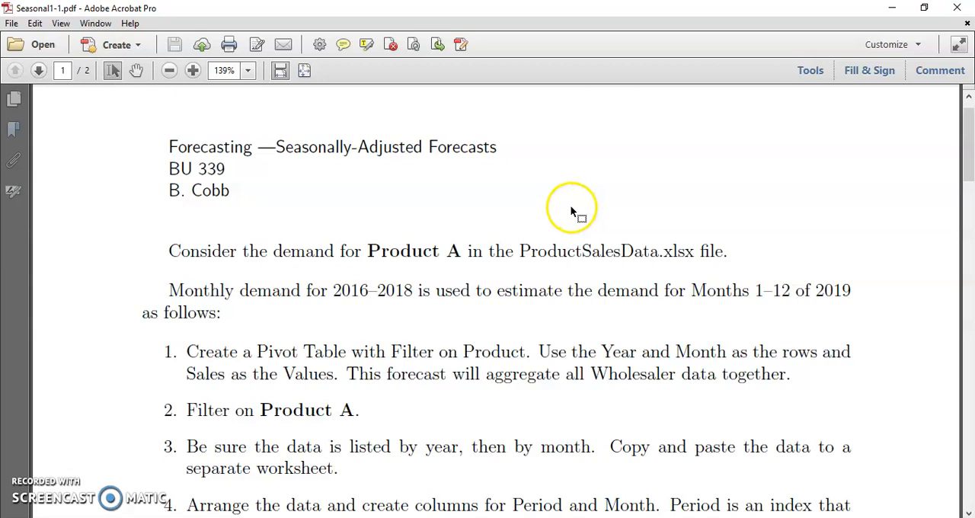
mouse_move(238, 262)
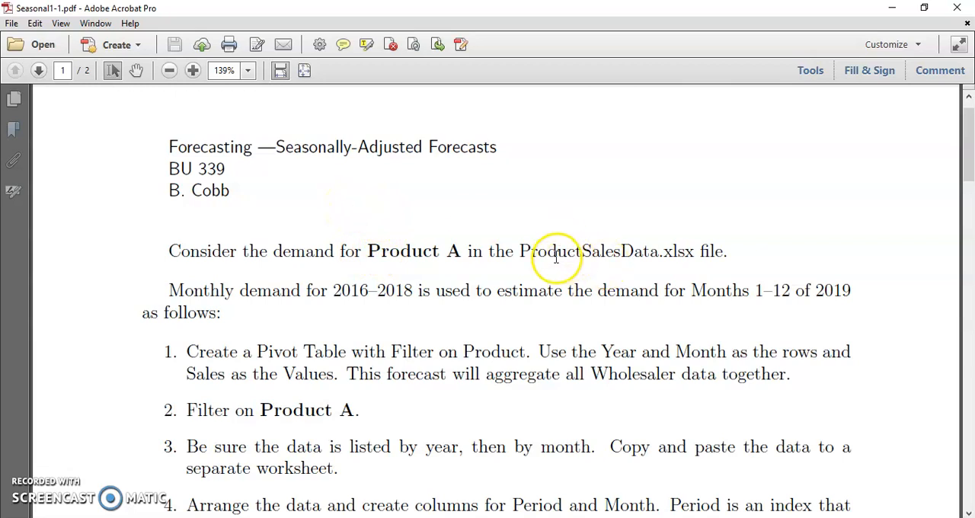
mouse_move(621, 189)
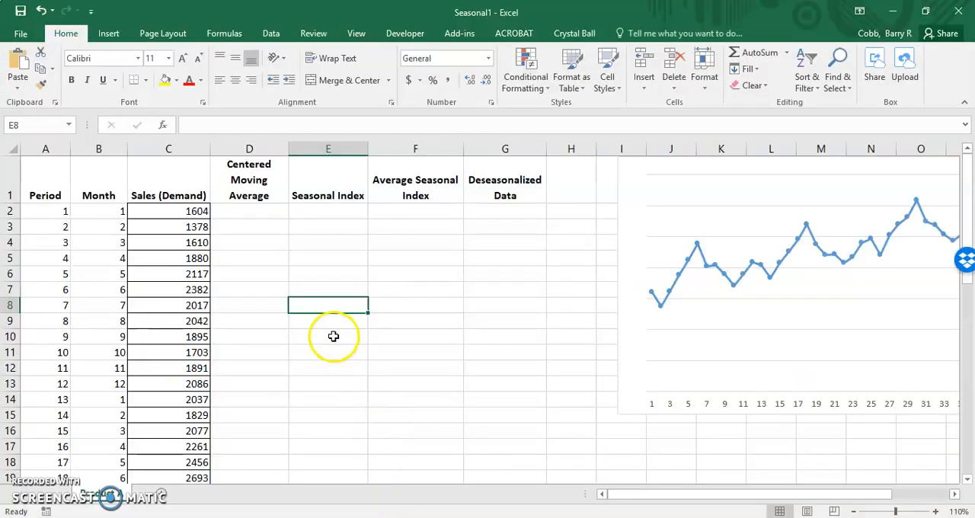
mouse_move(197, 210)
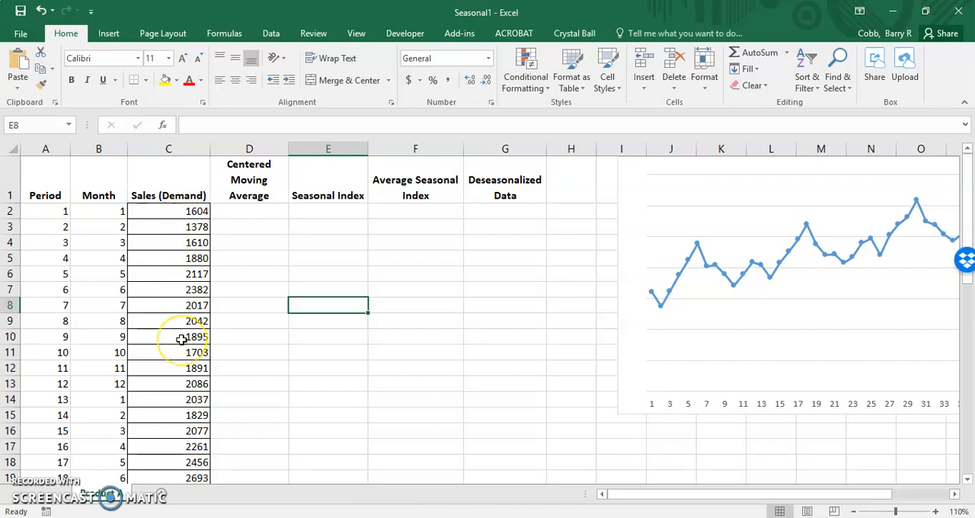
Step: Scroll down the Seasonal1 worksheet to look over the sales demand data
scroll(down, 3)
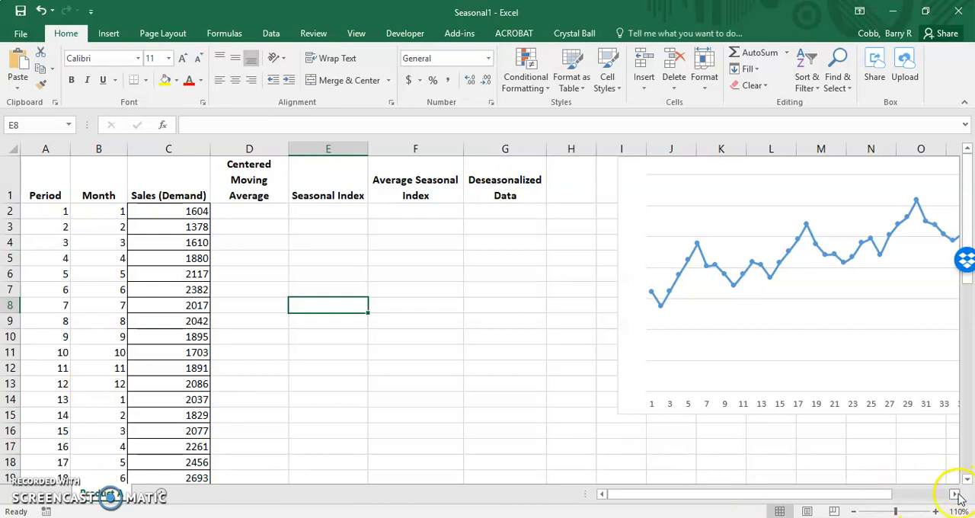
scroll(right, 3)
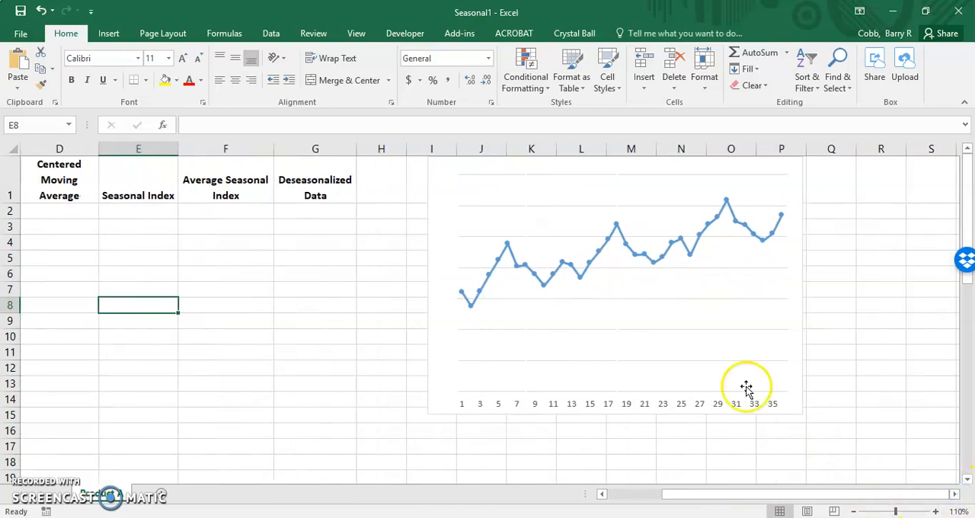
mouse_move(489, 303)
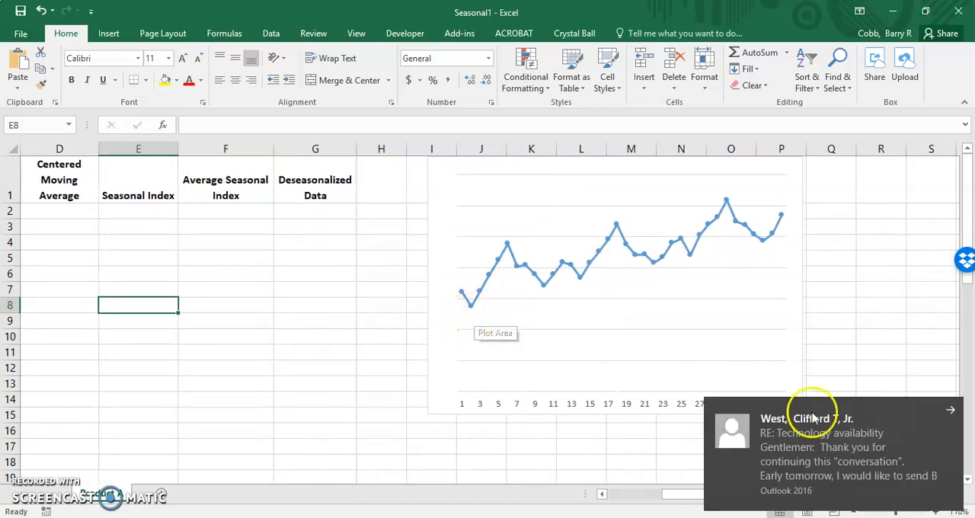
click(950, 410)
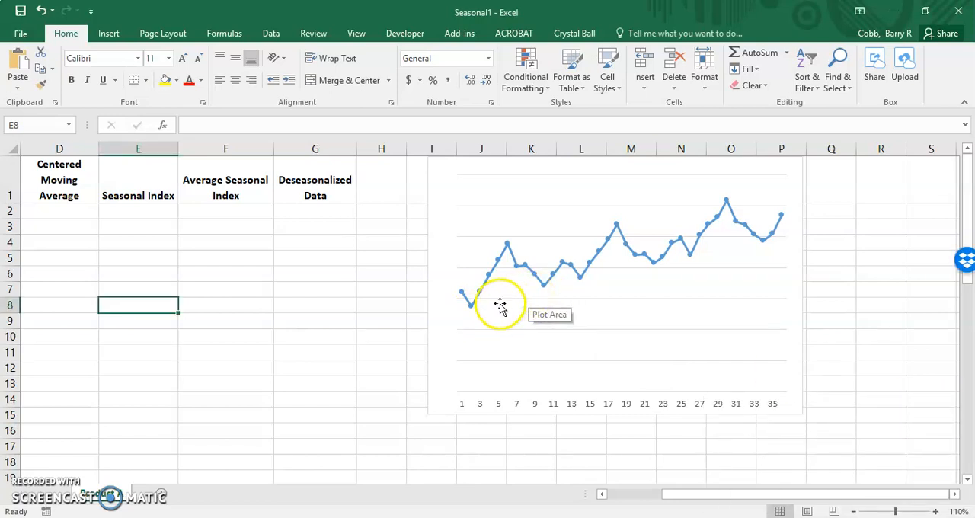
mouse_move(504, 256)
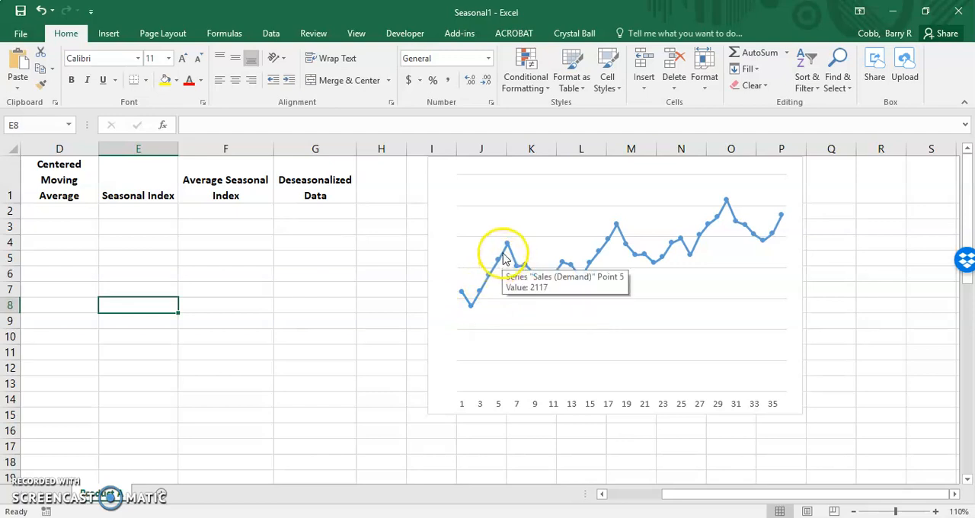
mouse_move(509, 250)
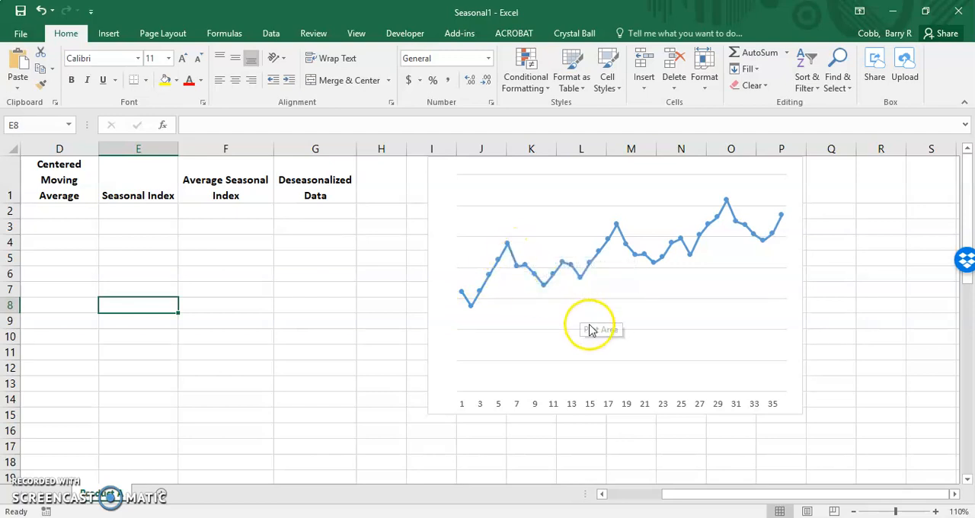
mouse_move(729, 205)
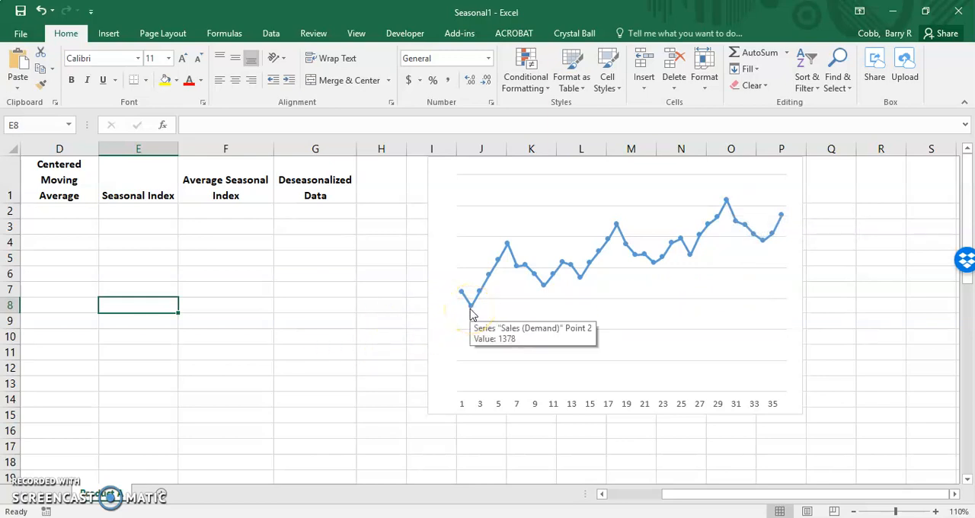
mouse_move(346, 408)
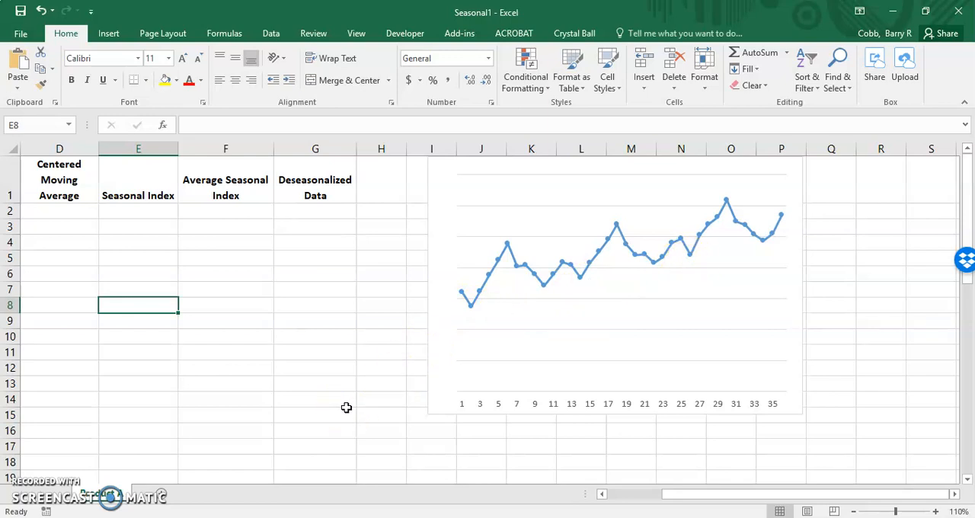
drag(602, 496, 698, 496)
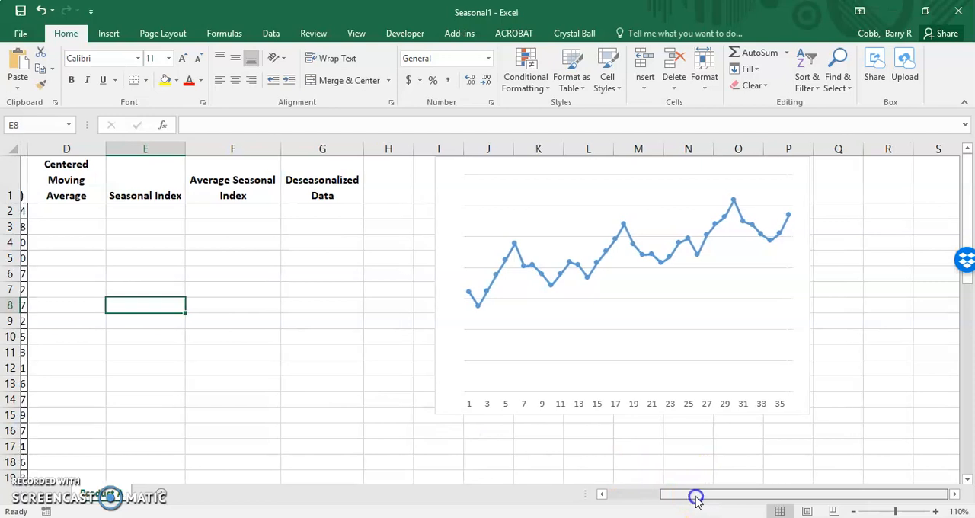
mouse_move(696, 500)
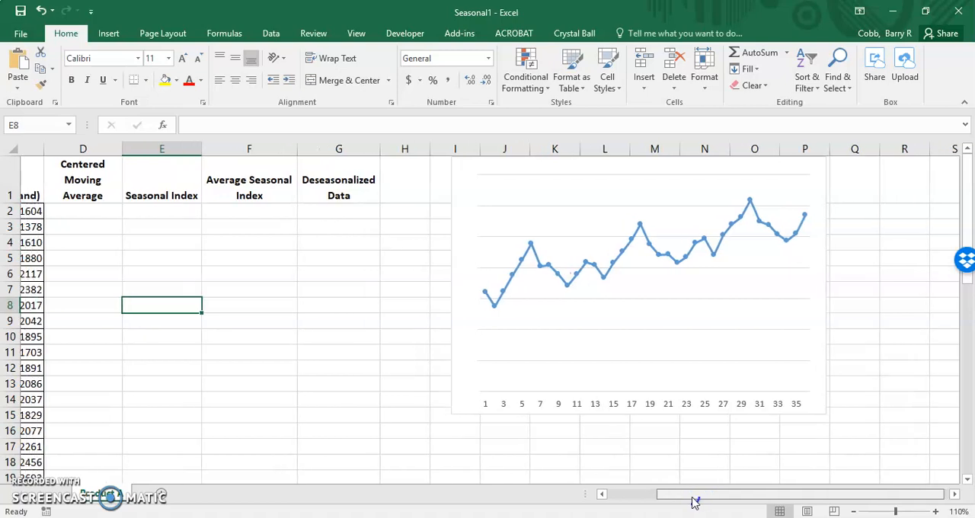
scroll(left, 3)
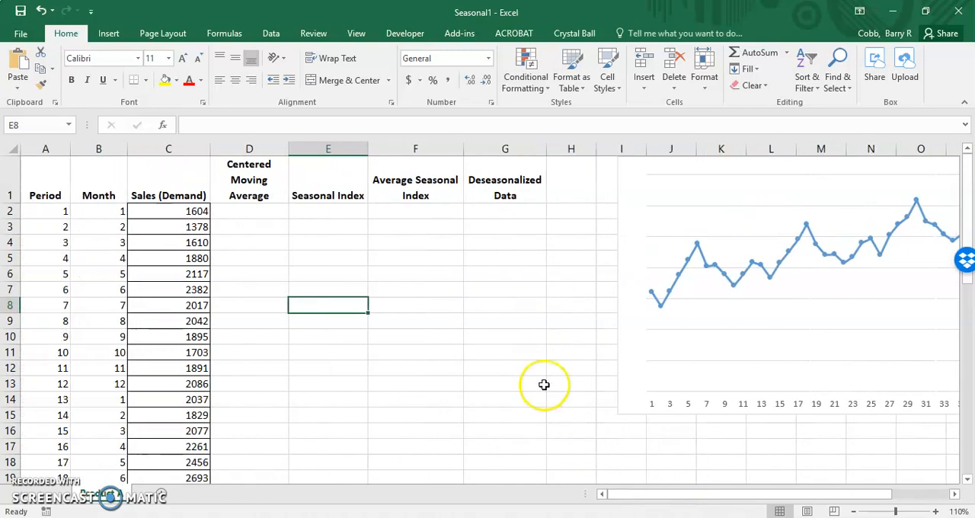
mouse_move(543, 383)
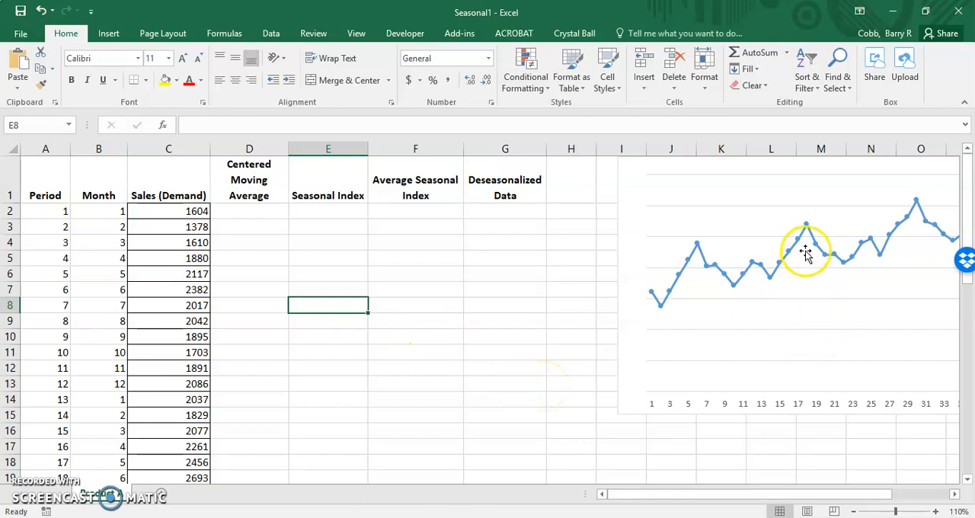
mouse_move(805, 252)
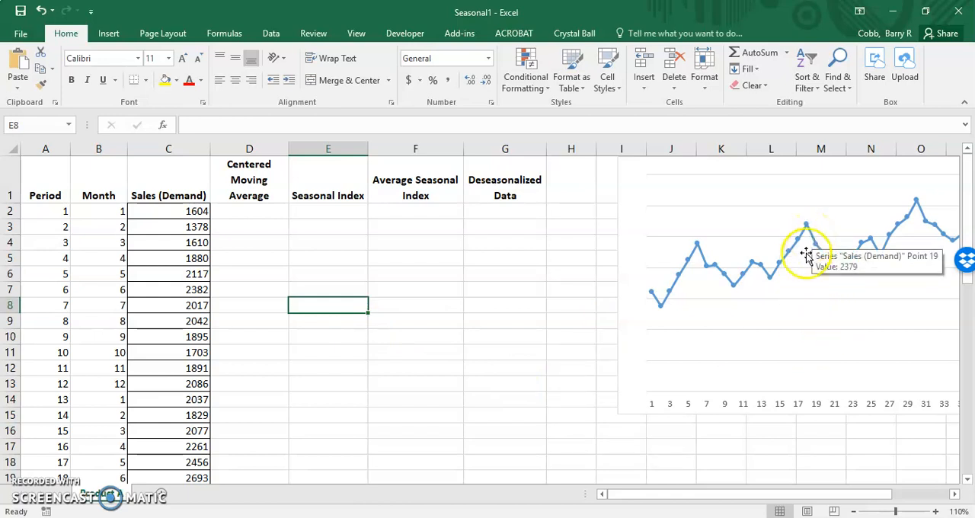
mouse_move(335, 256)
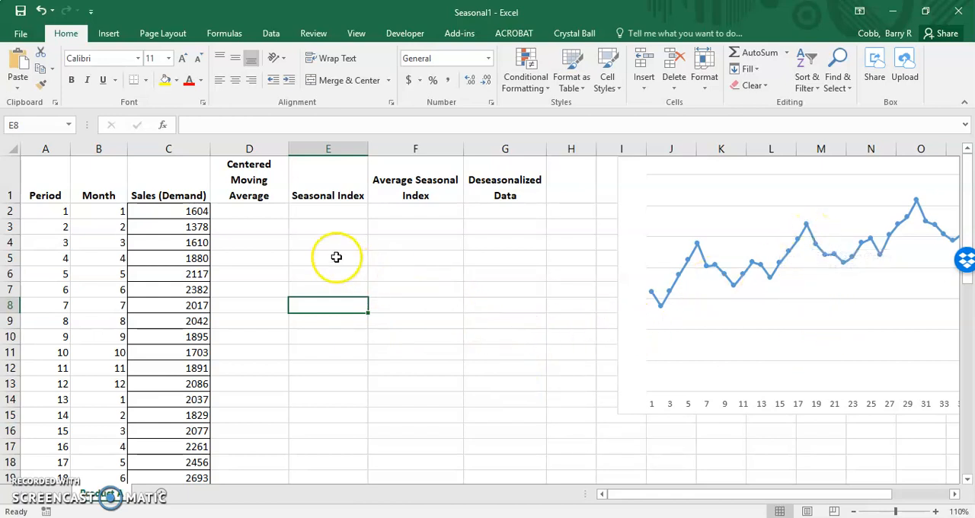
mouse_move(323, 257)
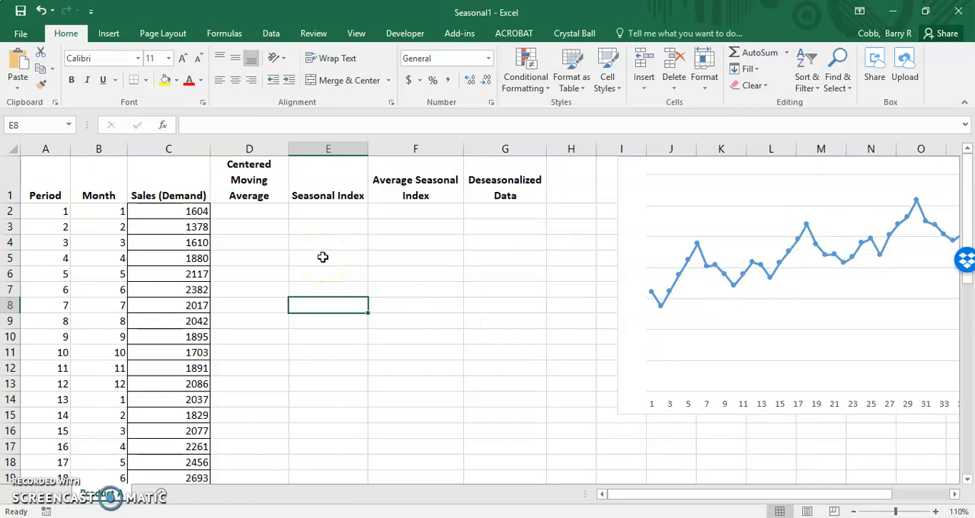
mouse_move(271, 222)
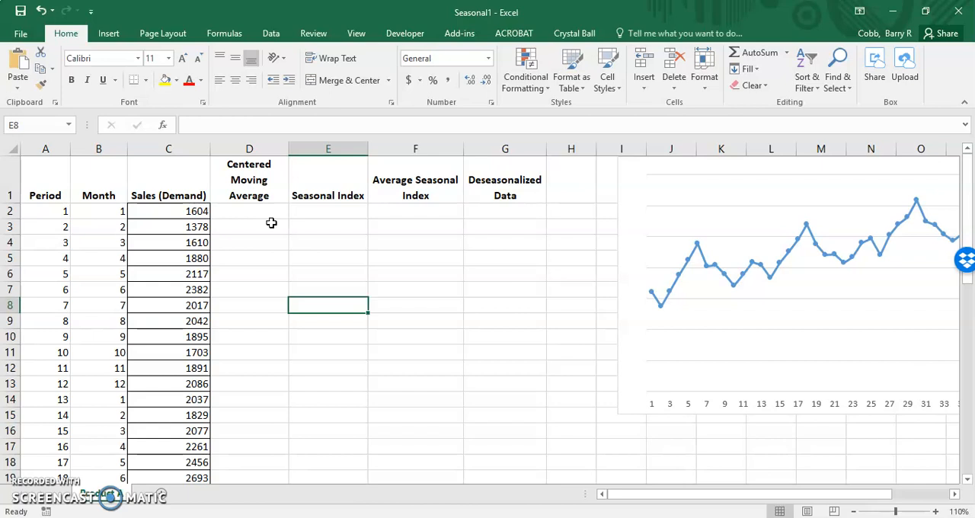
mouse_move(234, 338)
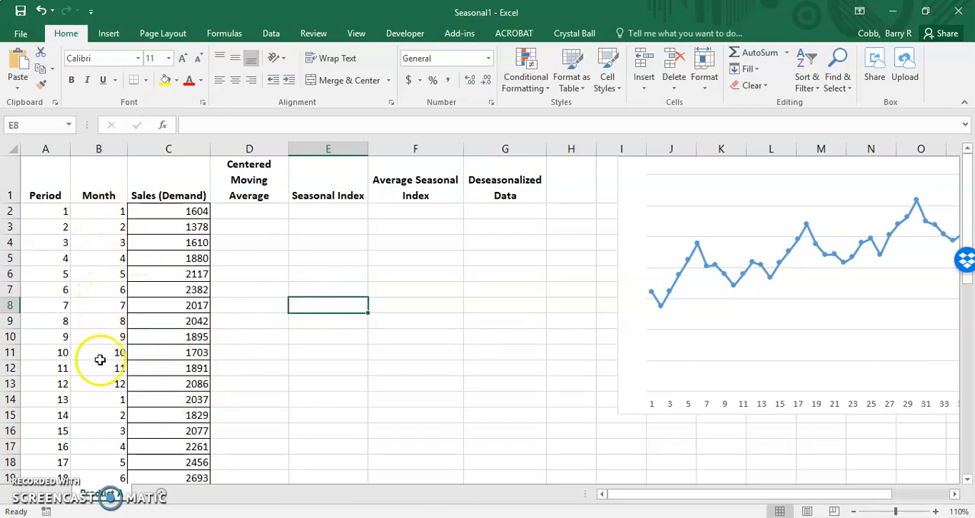
mouse_move(98, 384)
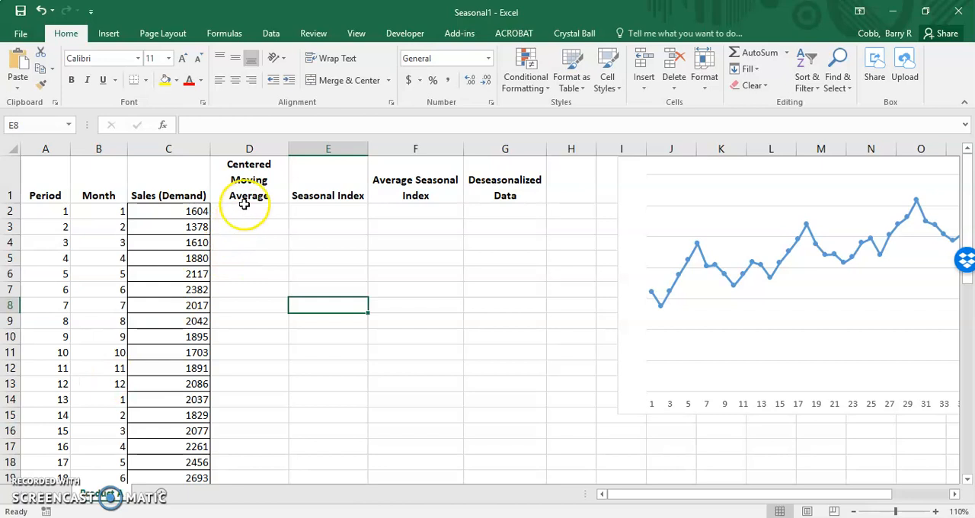
mouse_move(248, 220)
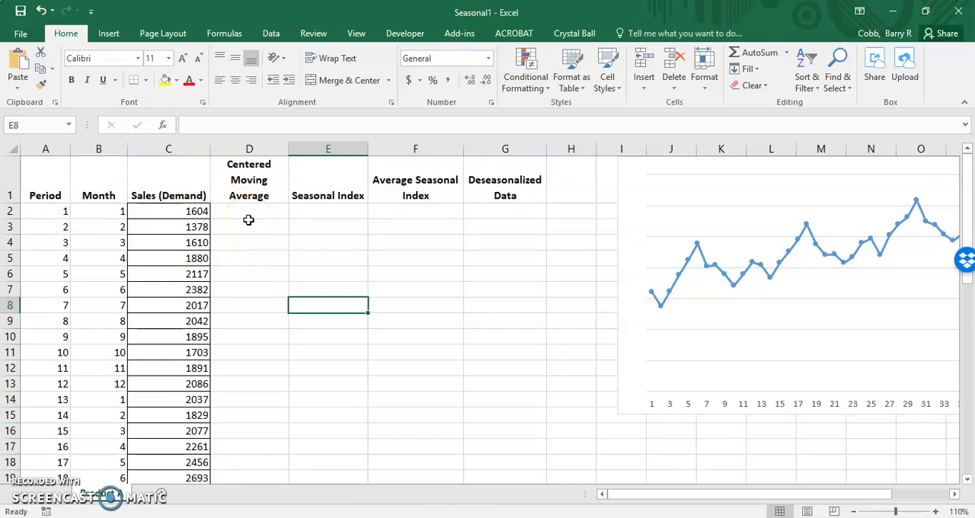
mouse_move(253, 225)
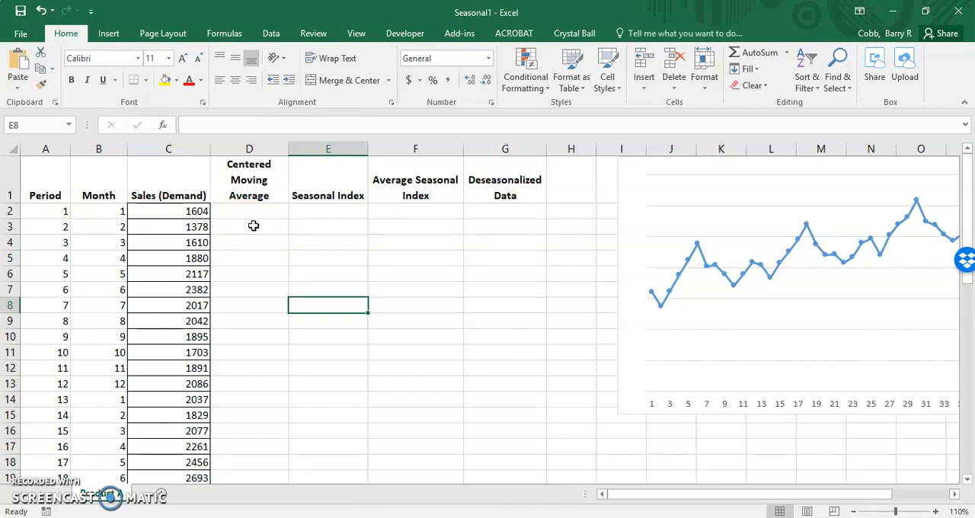
mouse_move(256, 231)
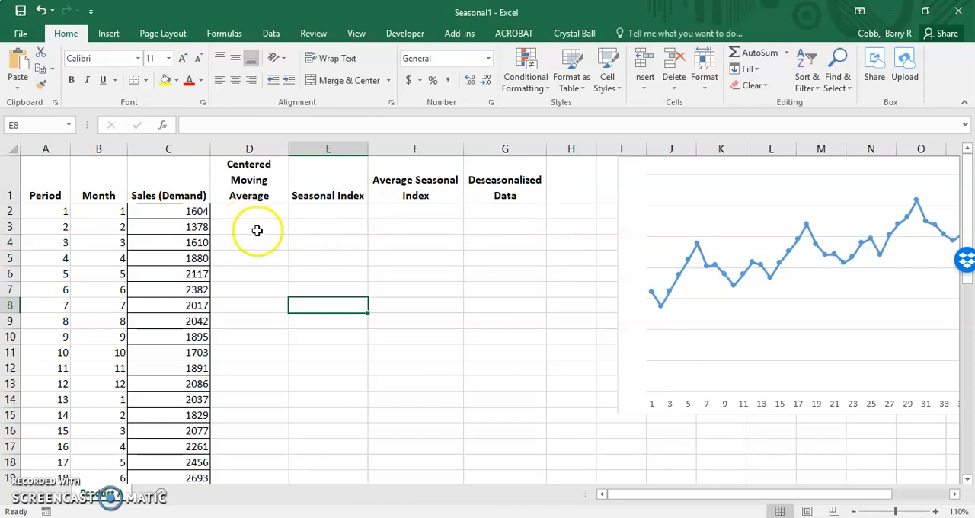
mouse_move(253, 213)
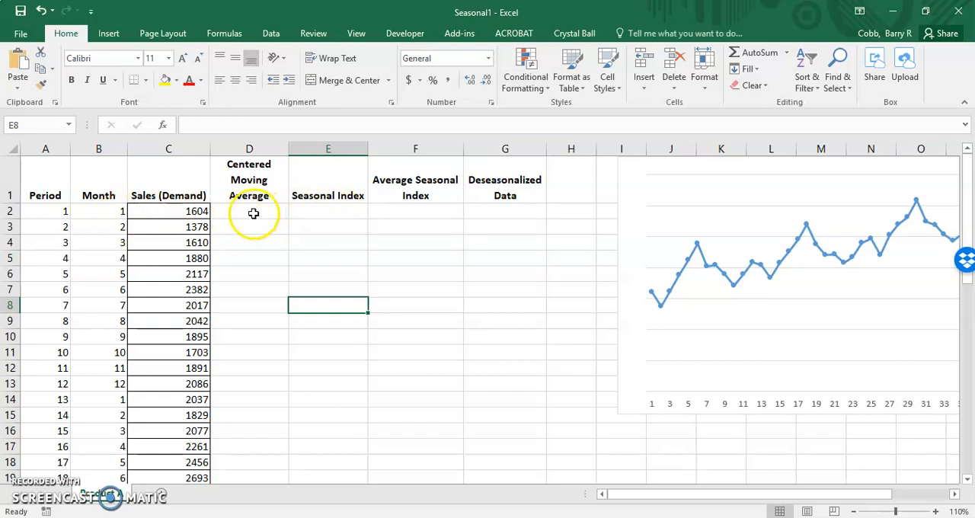
Step: Shade the first six Centered Moving Average cells grey and begin a formula in D8
drag(250, 210, 250, 289)
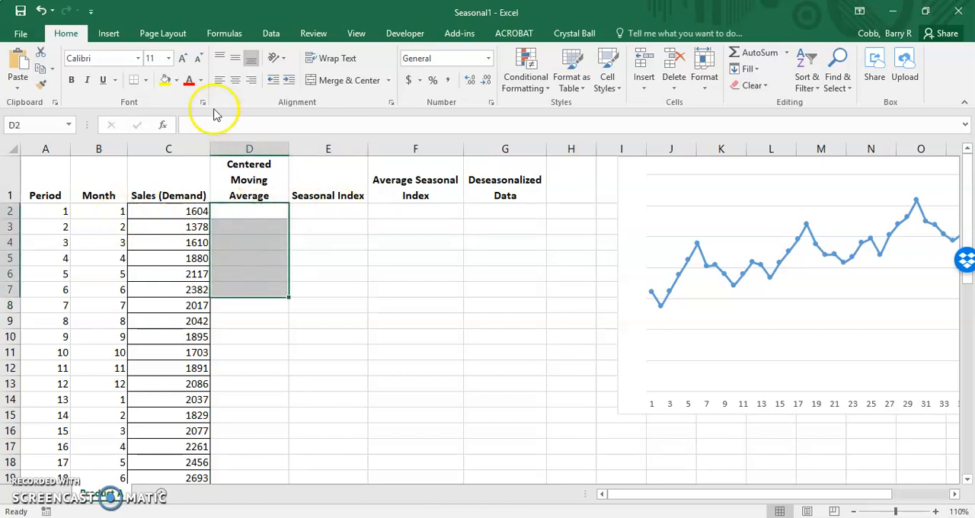
click(176, 79)
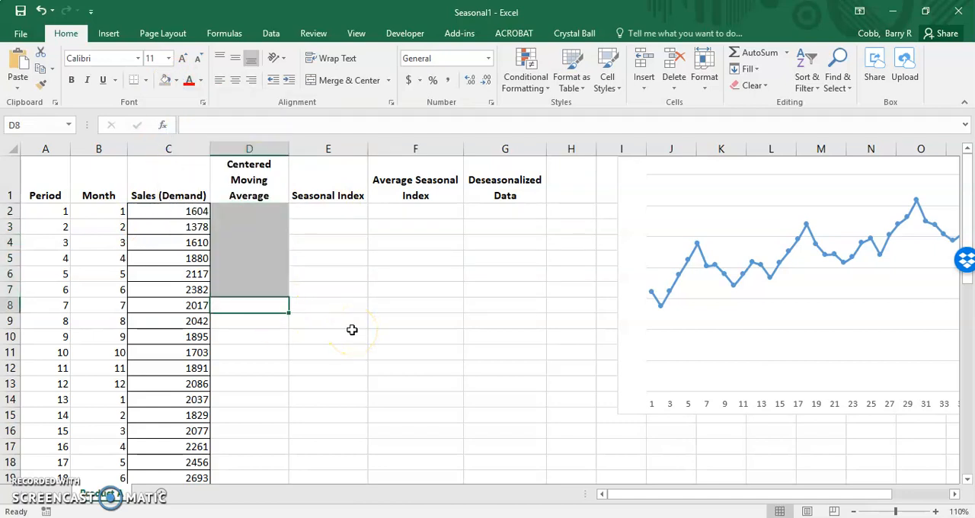
mouse_move(352, 329)
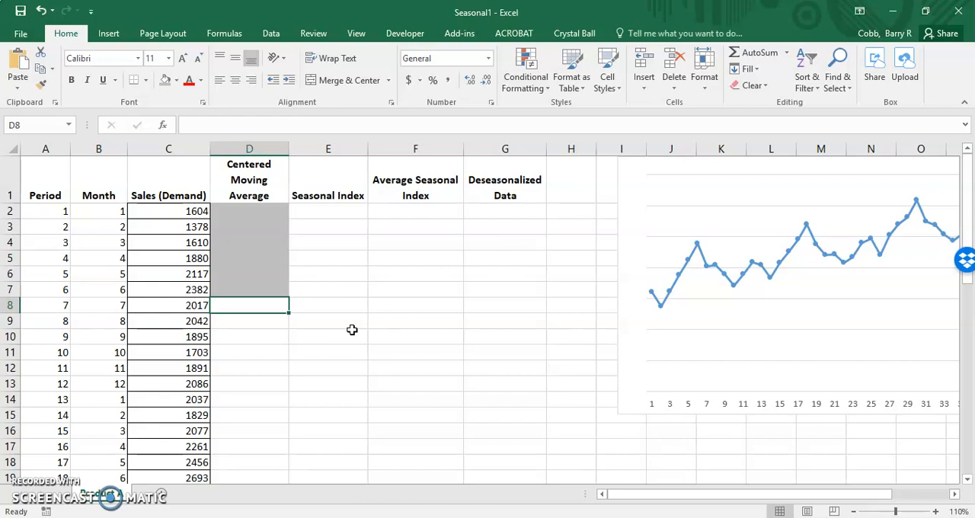
text(=)
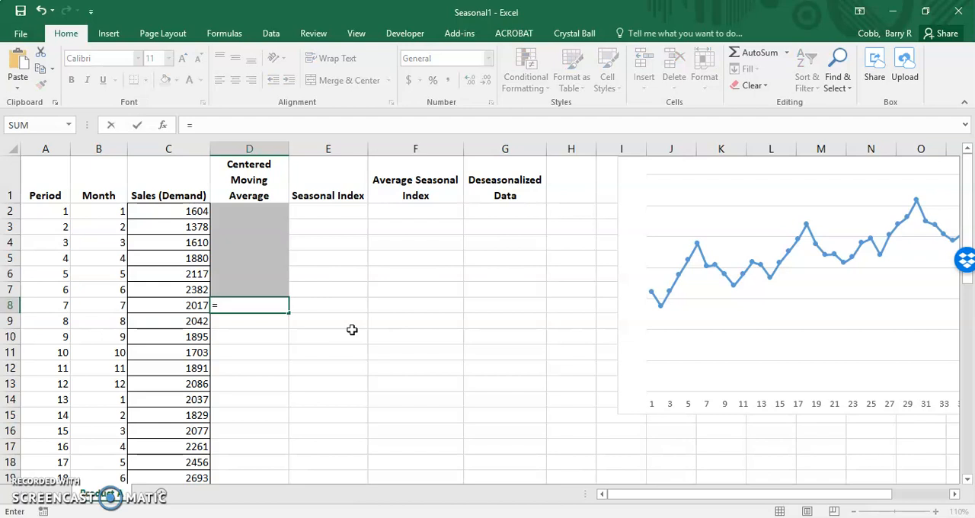
Step: Enter =(AVERAGE(C2:C13)+AVERAGE(C3:C14))/2 in D8 as the first centered moving average
text((AVERAG)
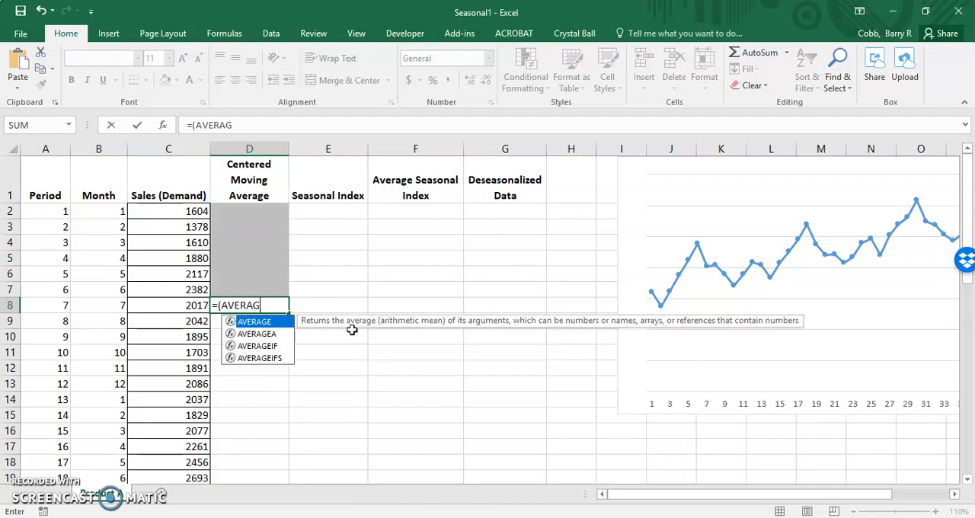
text(()
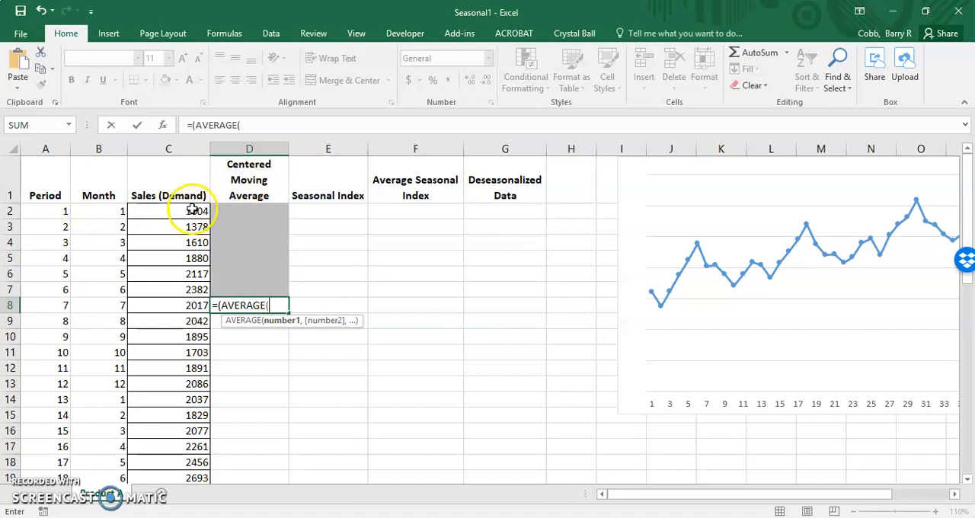
drag(167, 211, 185, 384)
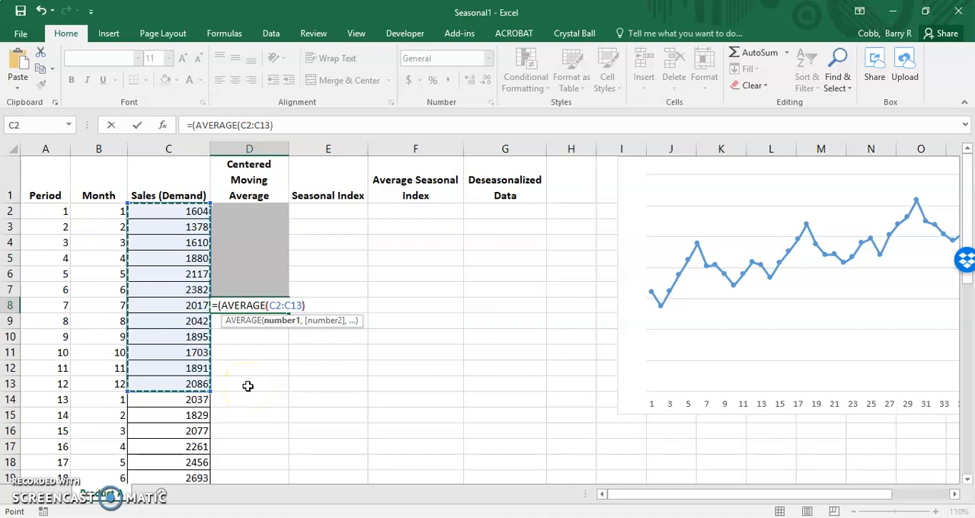
text(+)
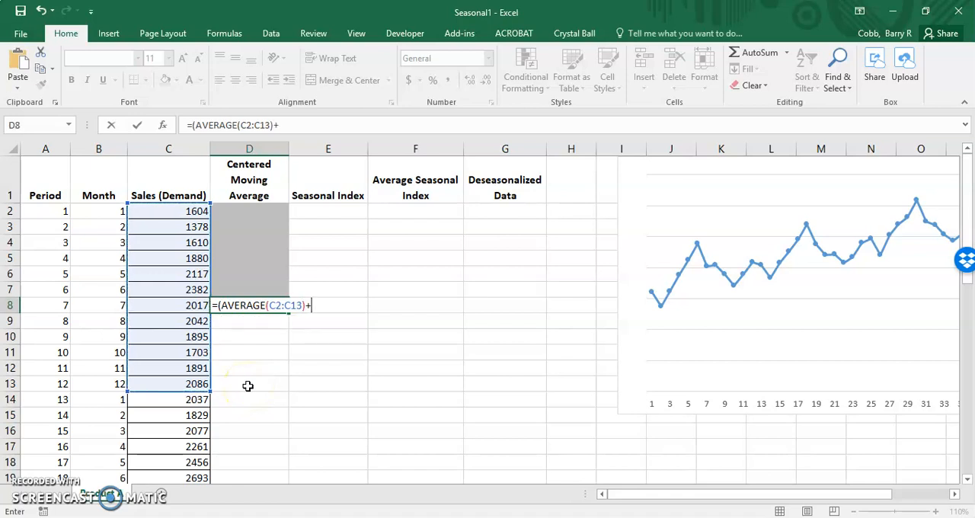
text(AVERAGE()
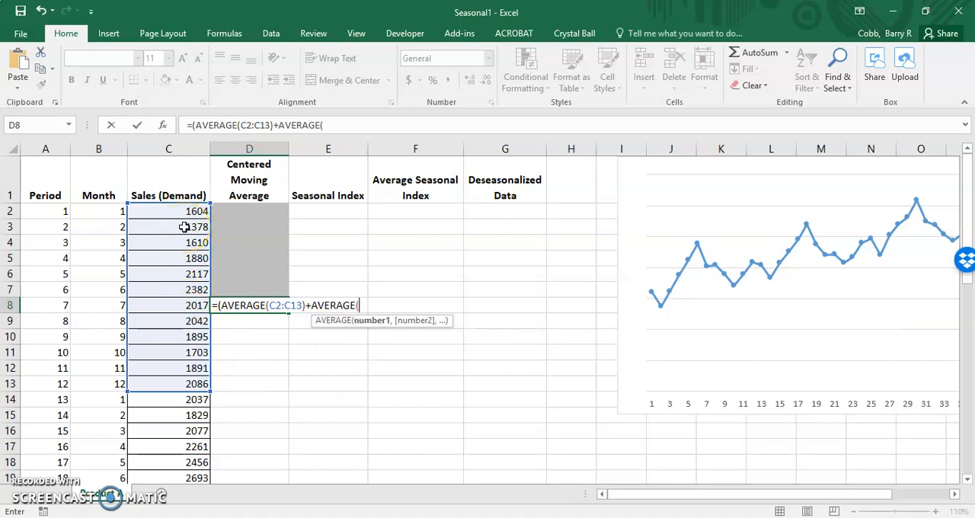
drag(168, 227, 167, 384)
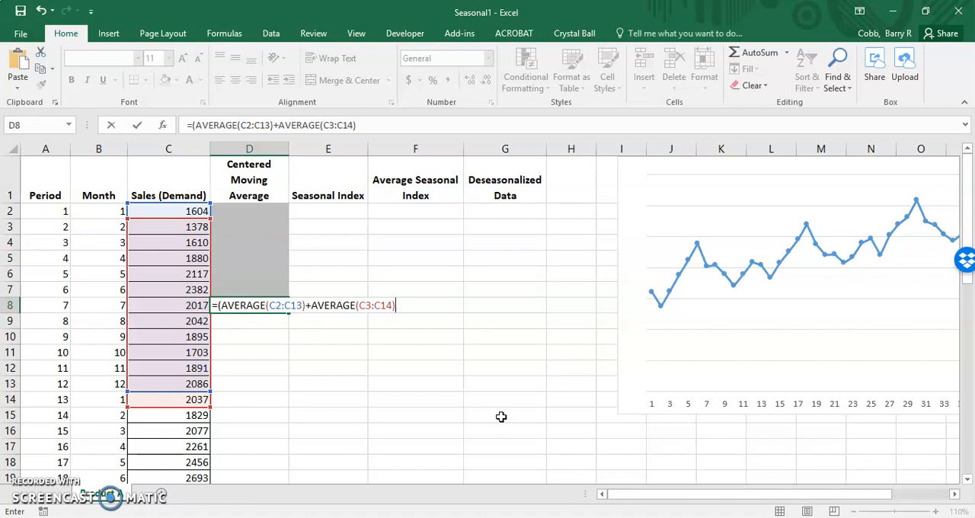
text())
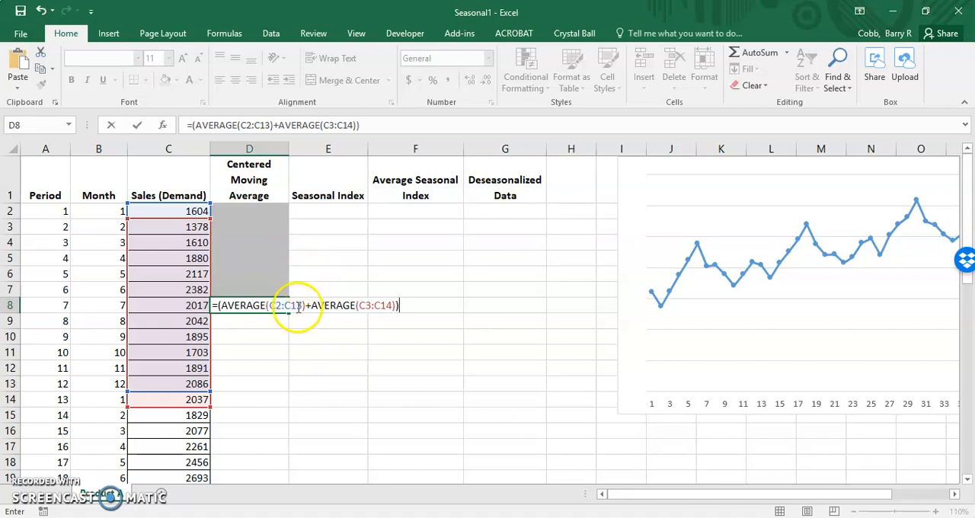
mouse_move(217, 317)
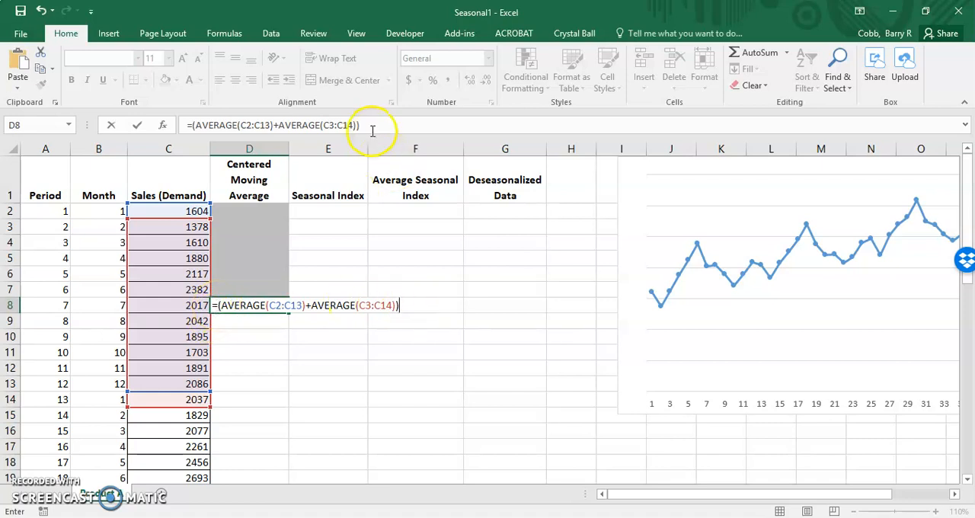
text(/2)
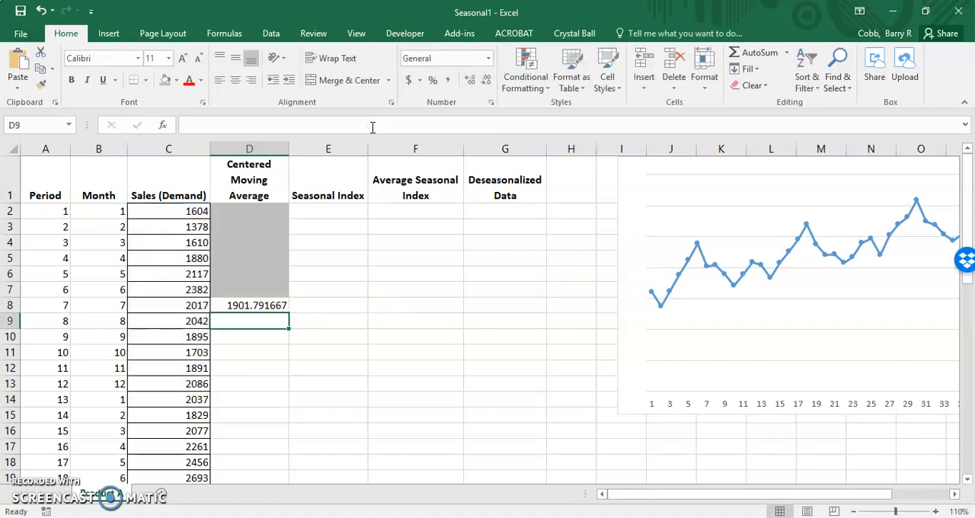
Step: Fill the moving average formula down to D31 and start marking the empty rows below
click(250, 305)
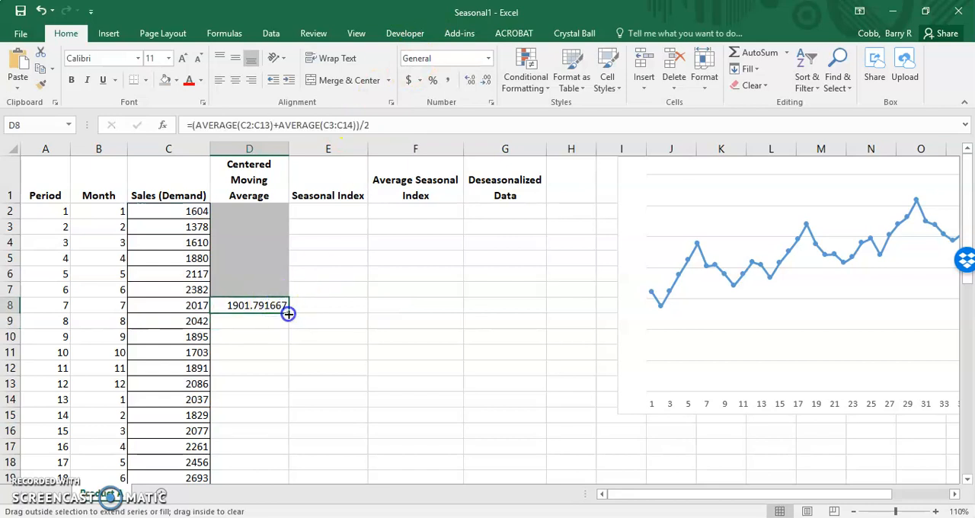
drag(288, 314, 284, 370)
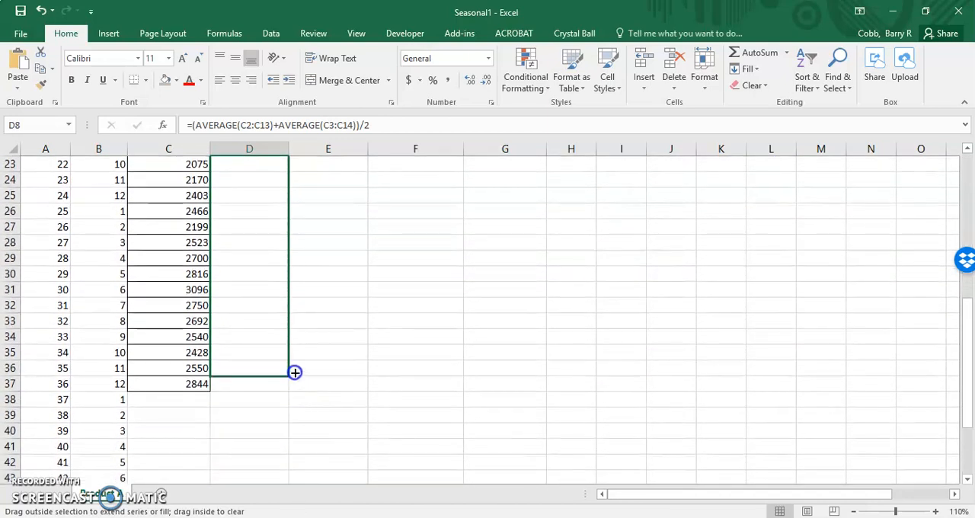
drag(295, 372, 286, 292)
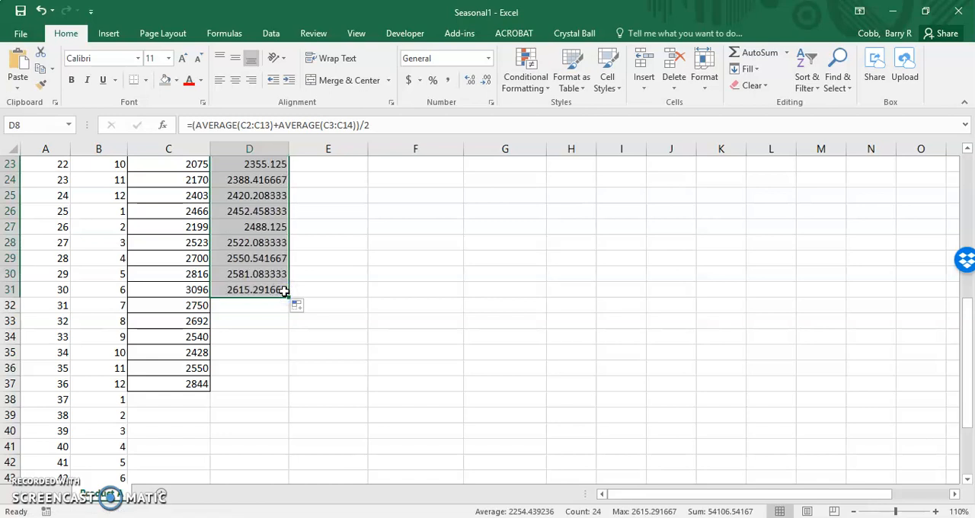
click(327, 352)
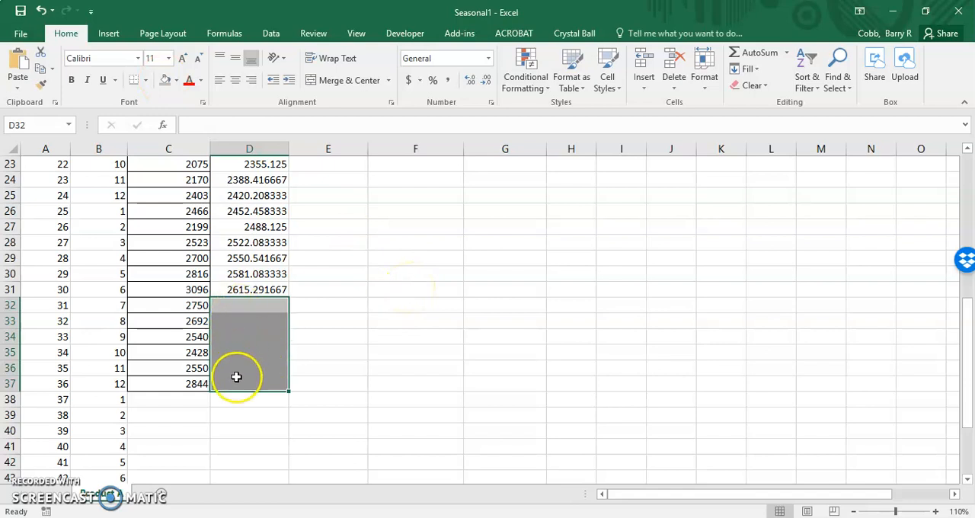
mouse_move(404, 387)
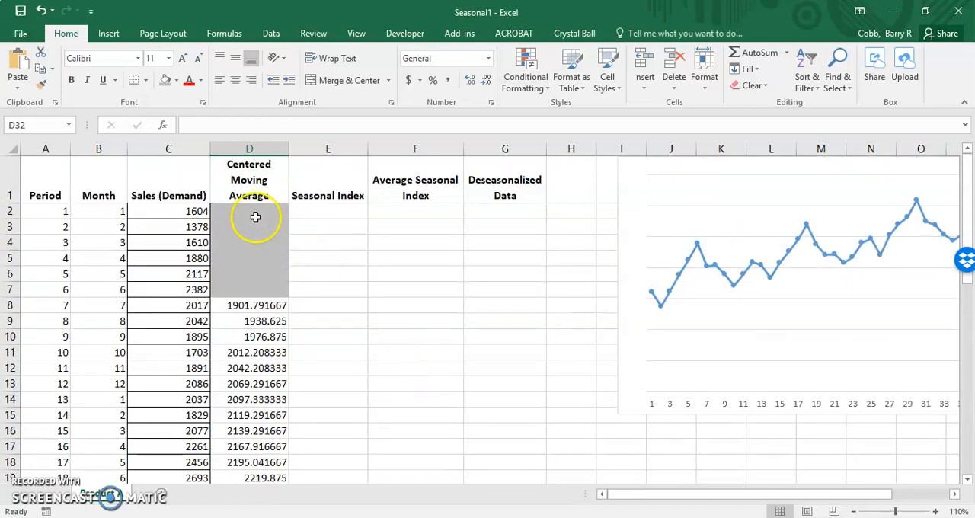
Step: Switch to the View ribbon and scroll down the worksheet to check the moving averages
click(250, 210)
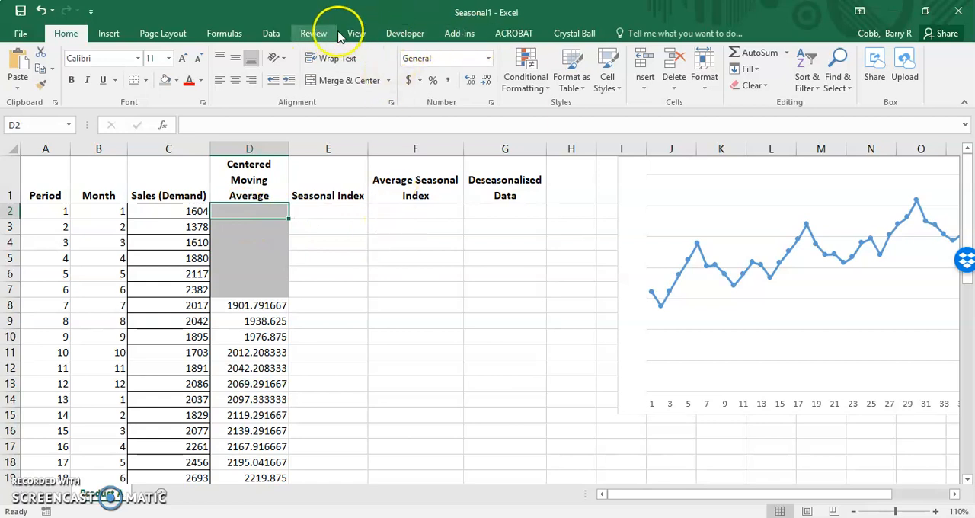
click(356, 34)
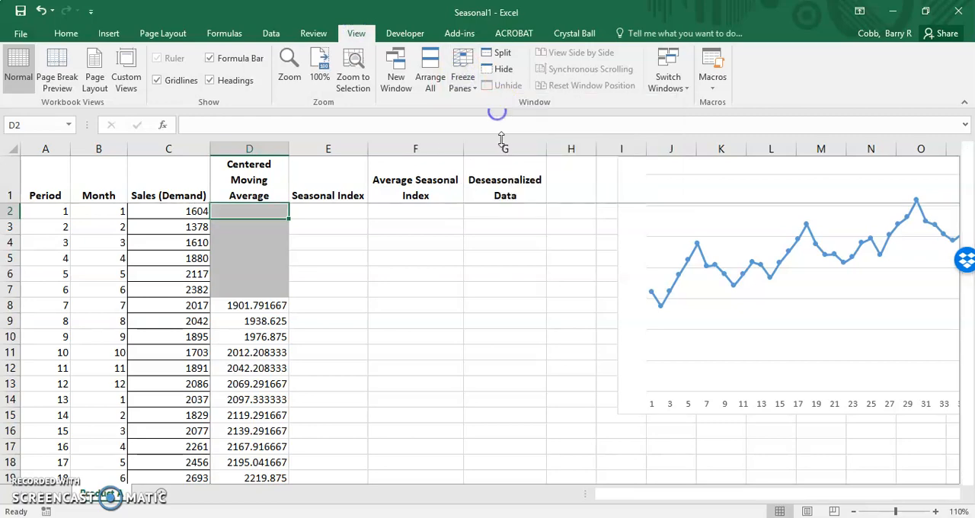
scroll(down, 3)
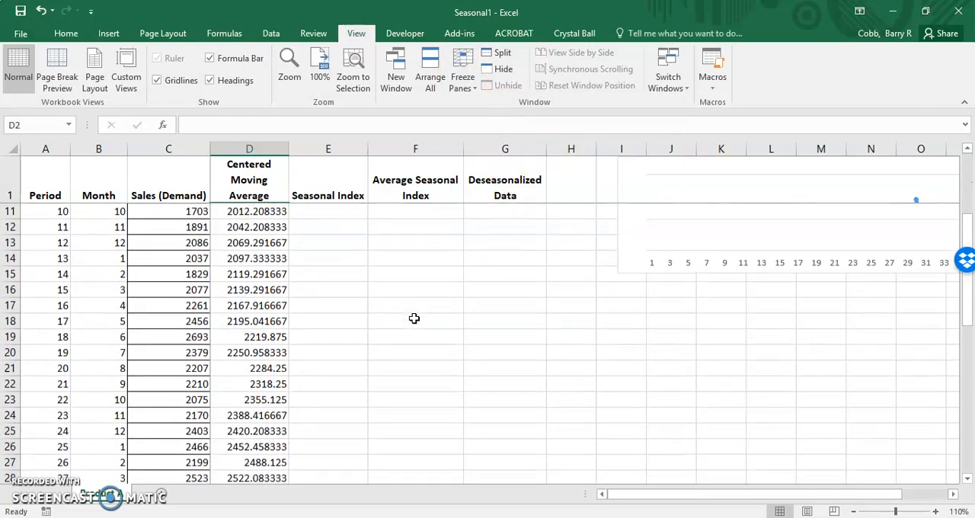
scroll(down, 3)
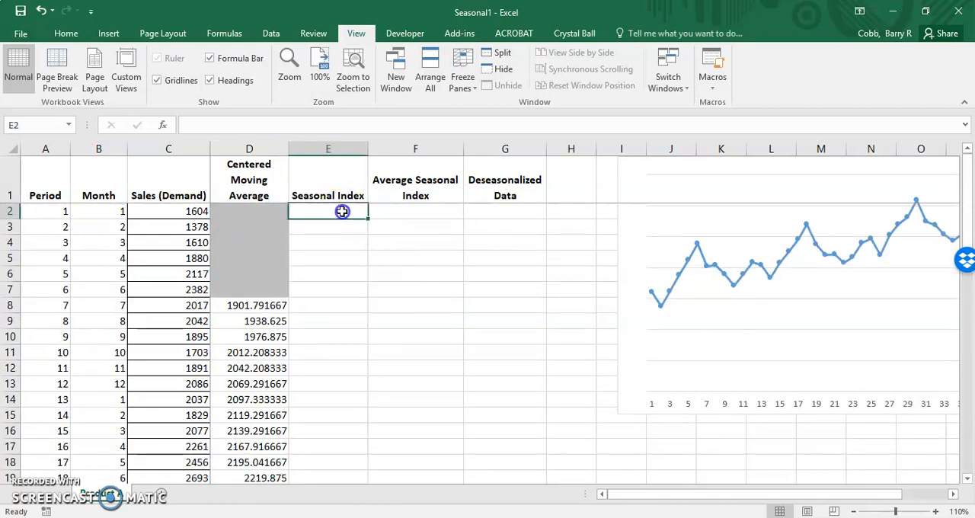
mouse_move(341, 210)
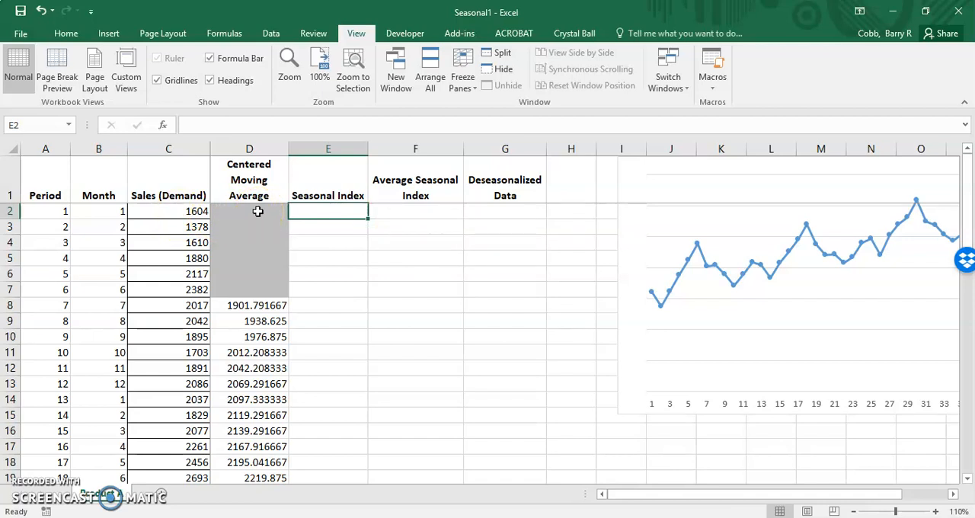
Step: Return to the Home ribbon and enter =C8/D8 in E8 as the first seasonal index
click(66, 34)
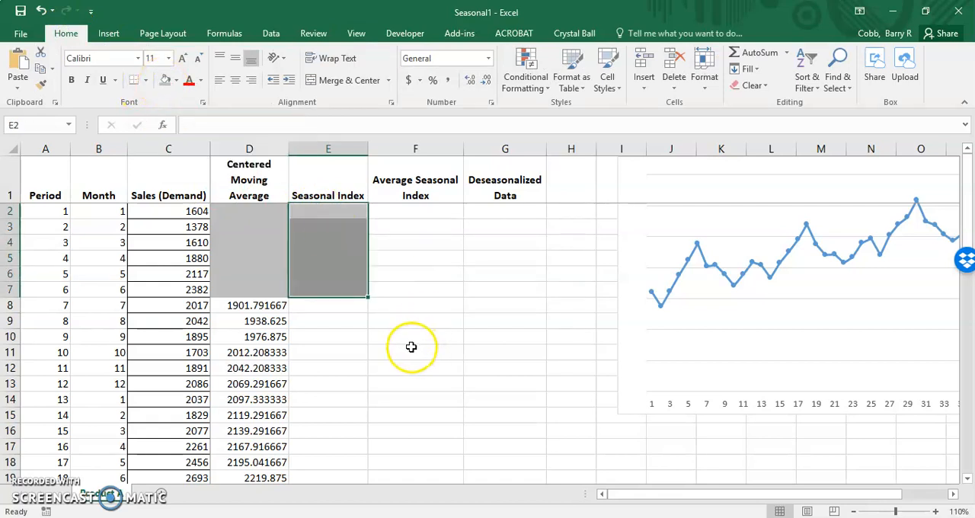
click(329, 305)
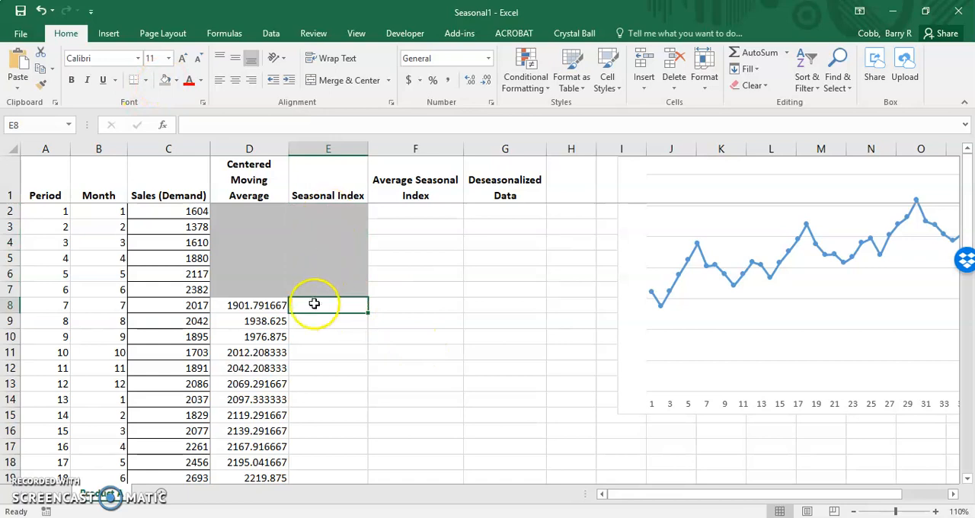
mouse_move(428, 307)
text(=)
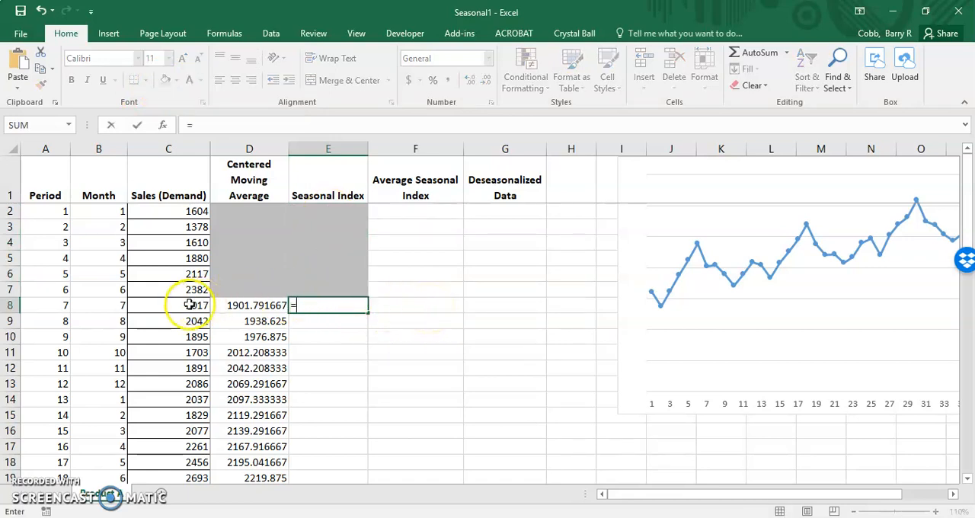
click(168, 304)
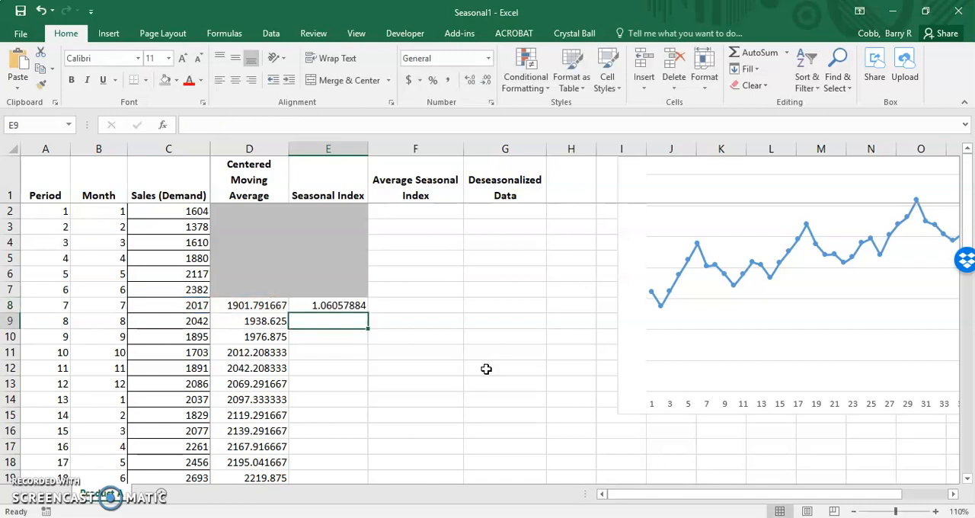
click(327, 304)
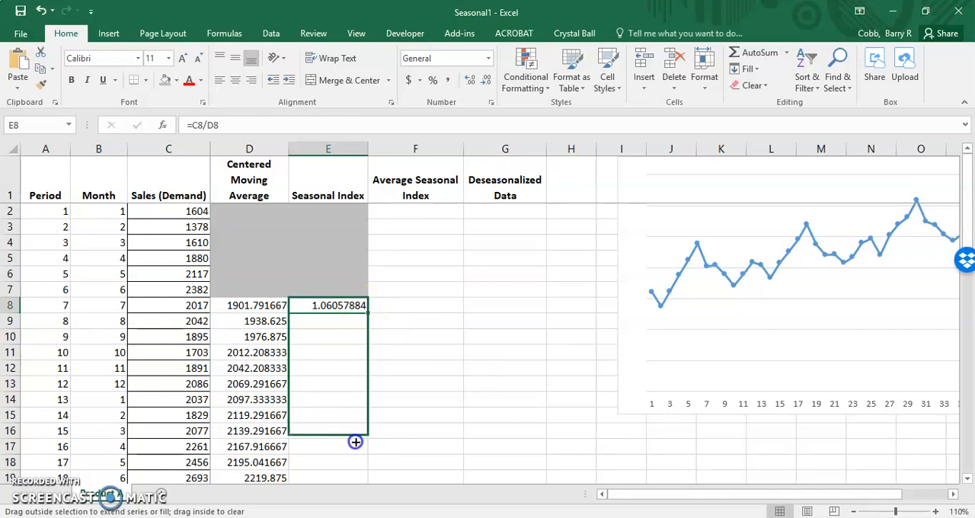
scroll(down, 3)
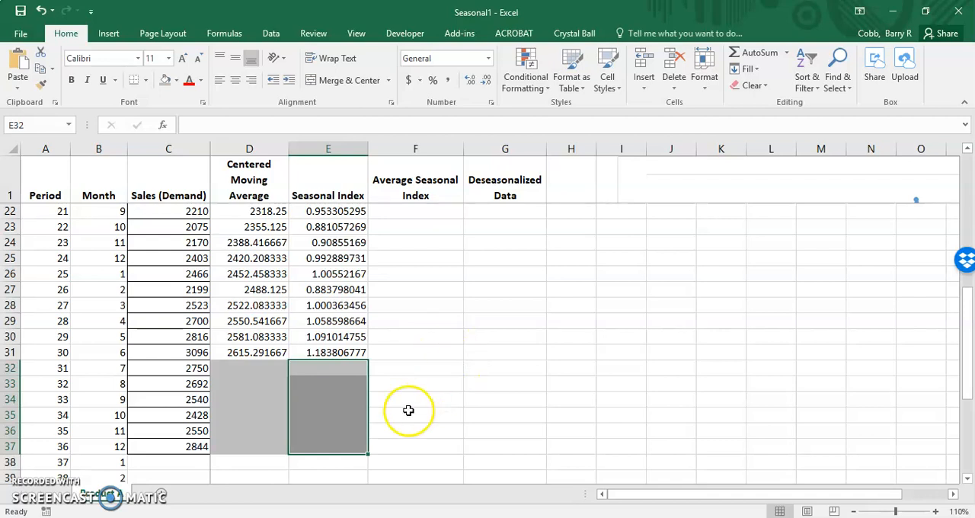
click(414, 399)
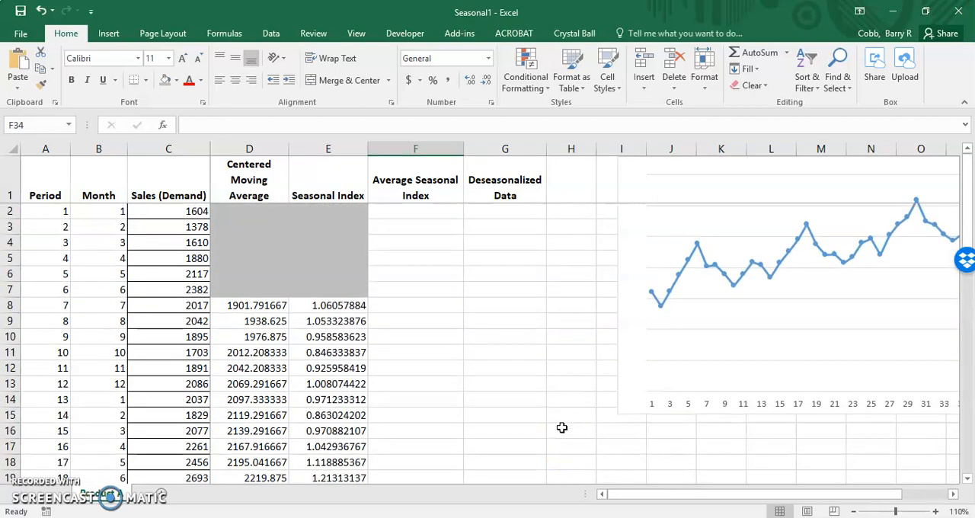
mouse_move(408, 234)
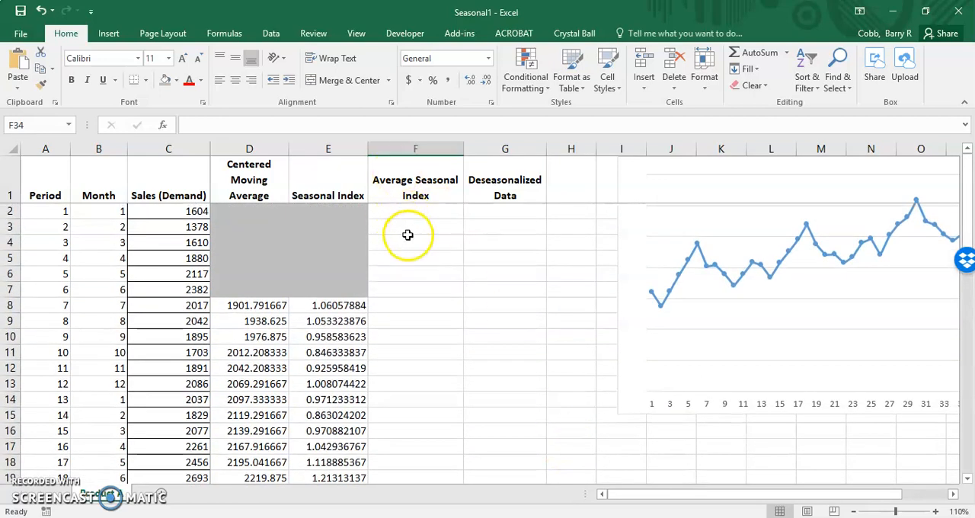
mouse_move(140, 329)
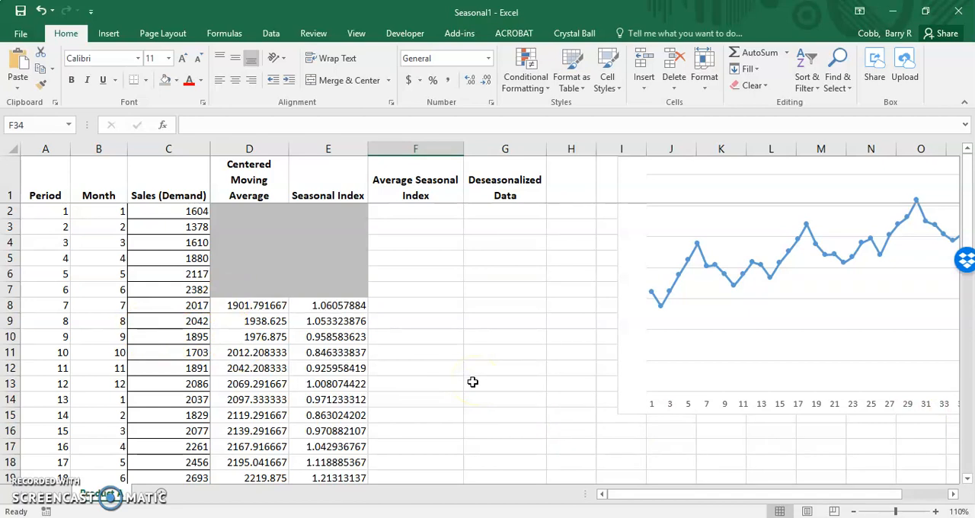
mouse_move(398, 210)
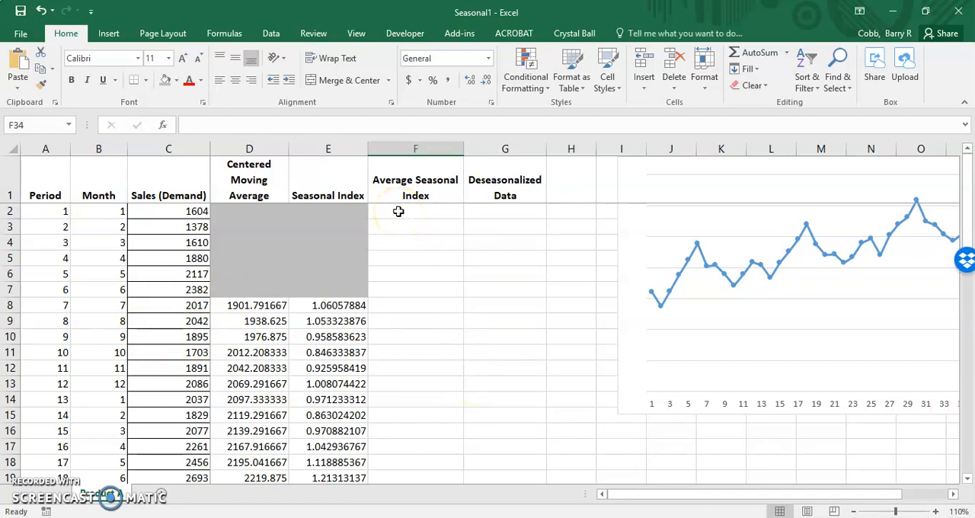
mouse_move(338, 276)
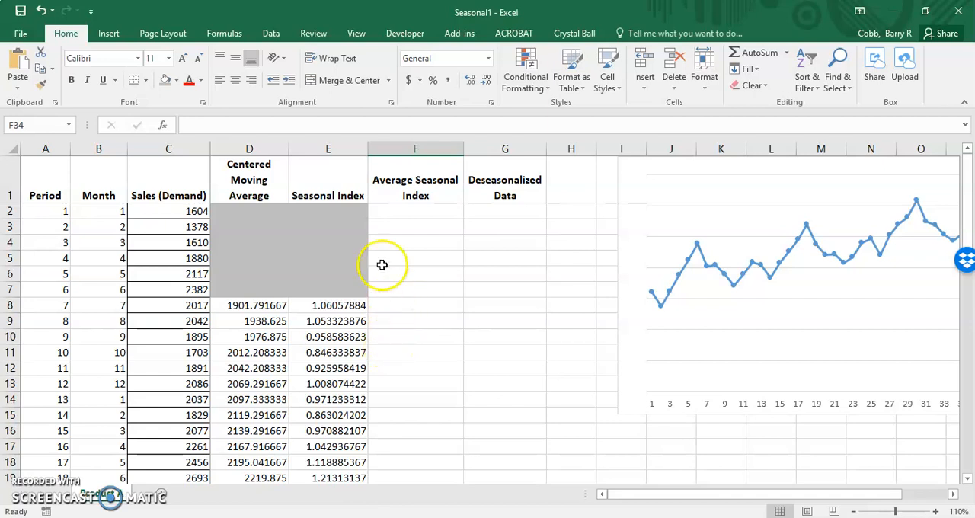
mouse_move(403, 213)
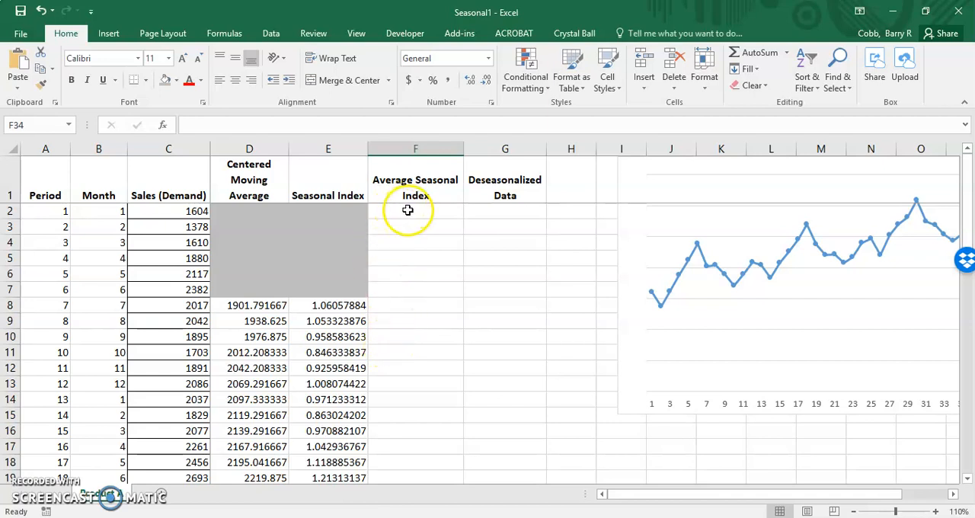
mouse_move(405, 215)
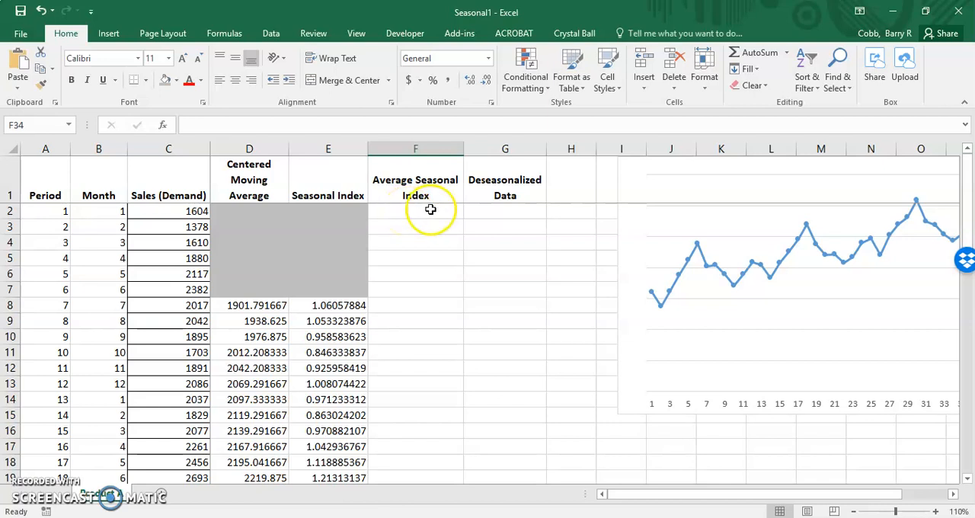
mouse_move(434, 210)
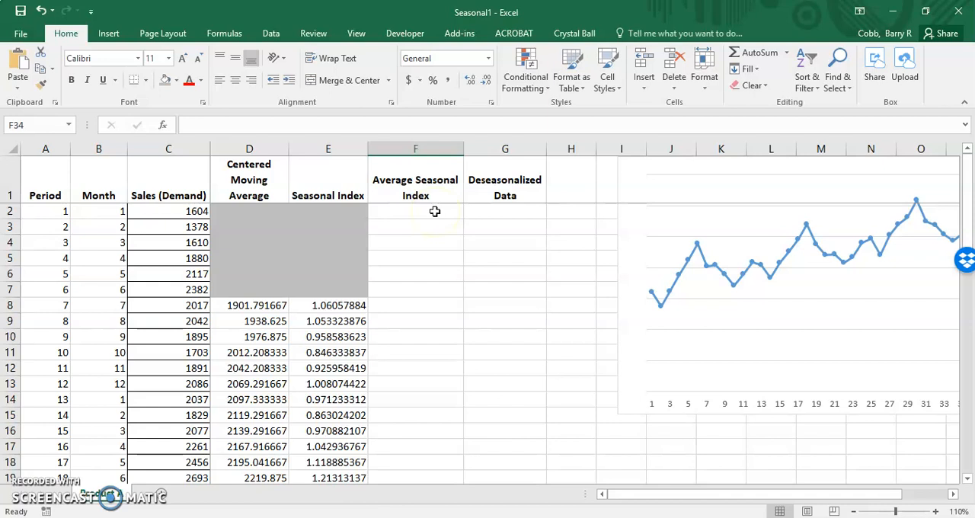
mouse_move(419, 209)
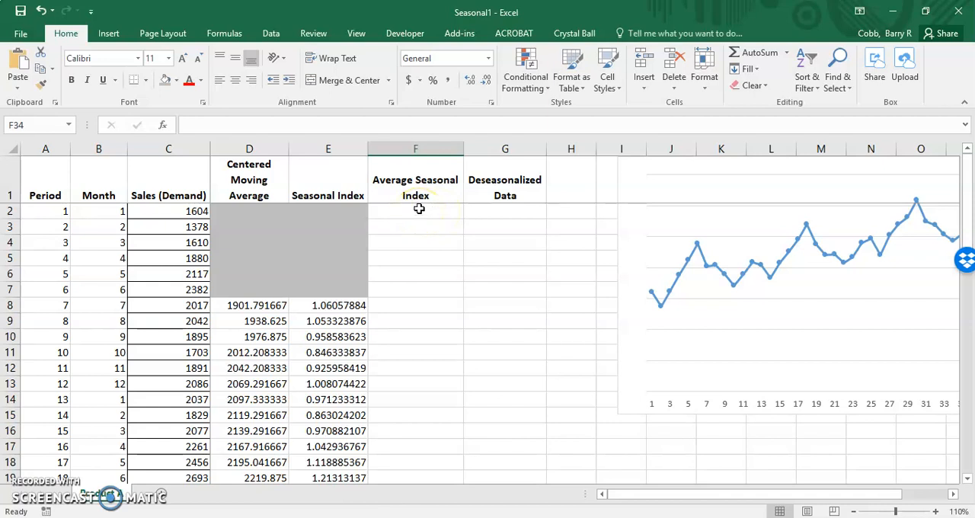
click(414, 210)
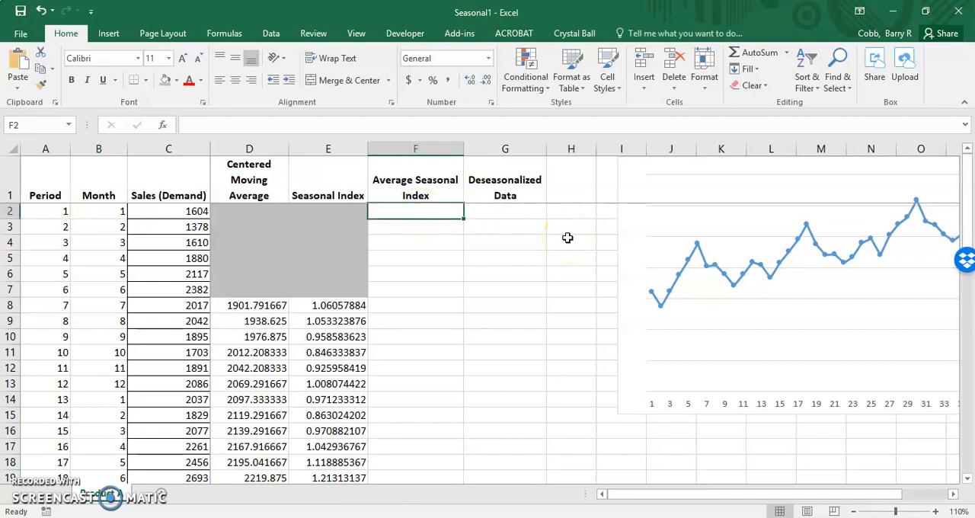
mouse_move(516, 271)
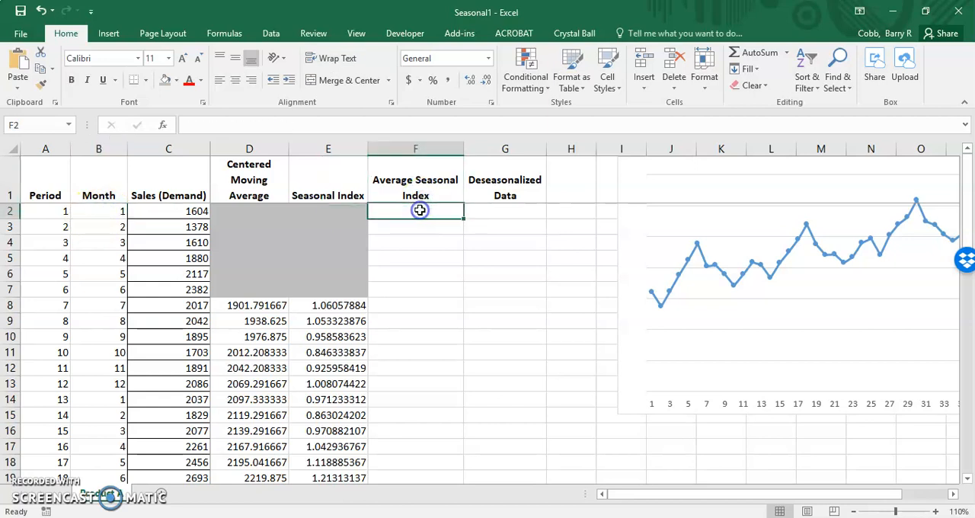
scroll(down, 3)
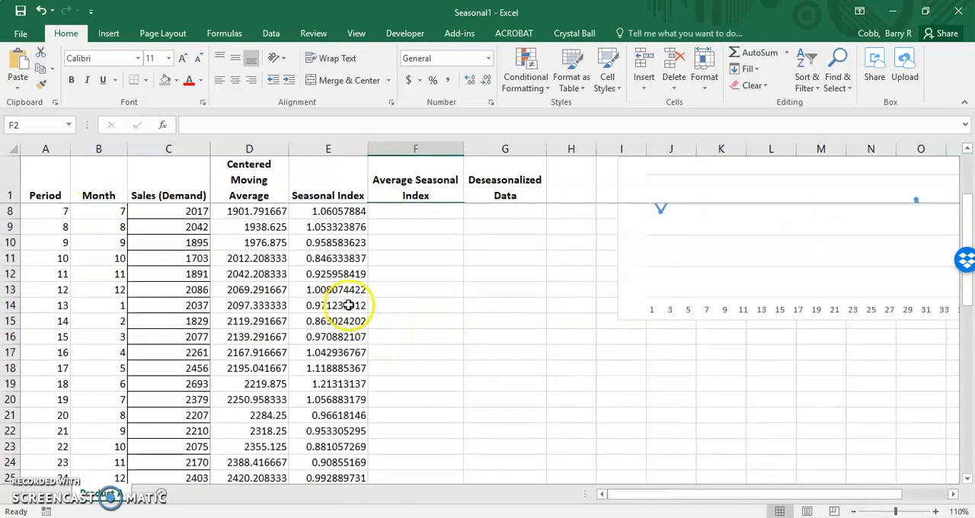
click(329, 304)
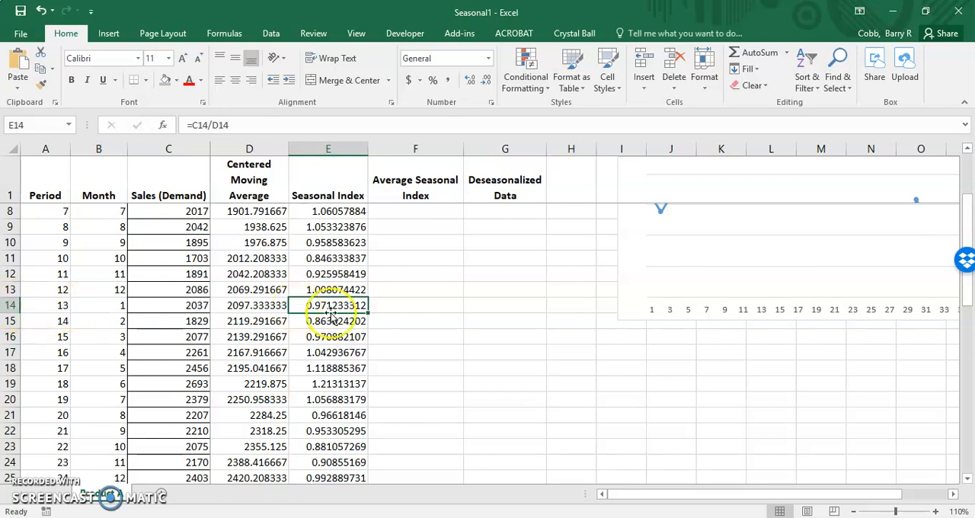
scroll(down, 3)
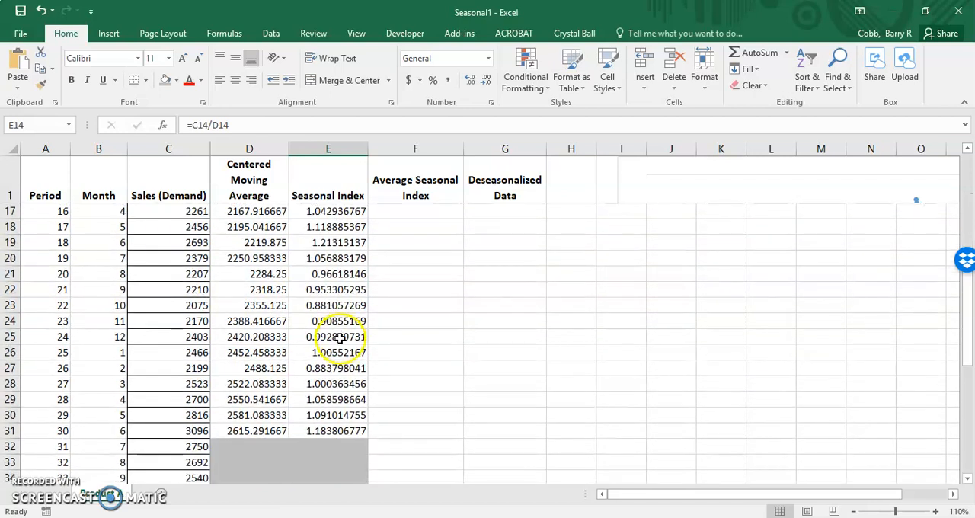
click(329, 352)
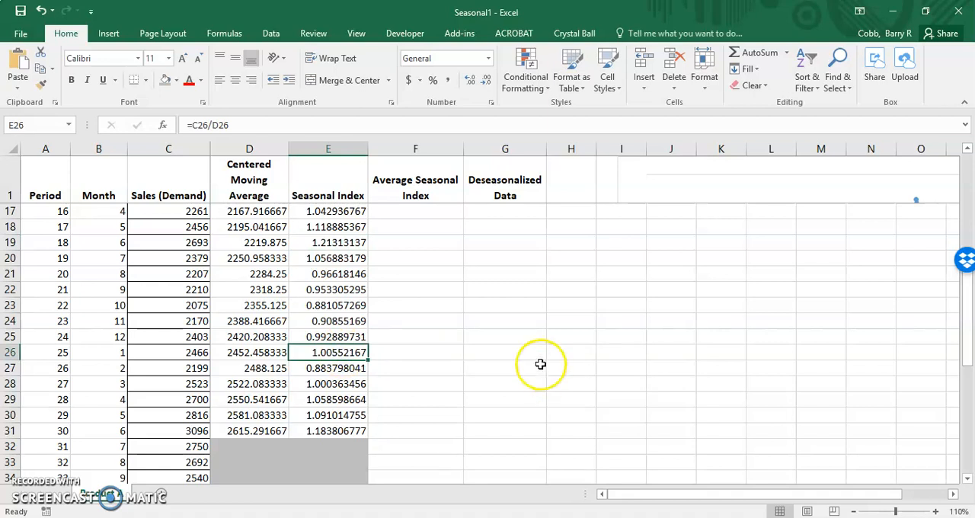
mouse_move(540, 364)
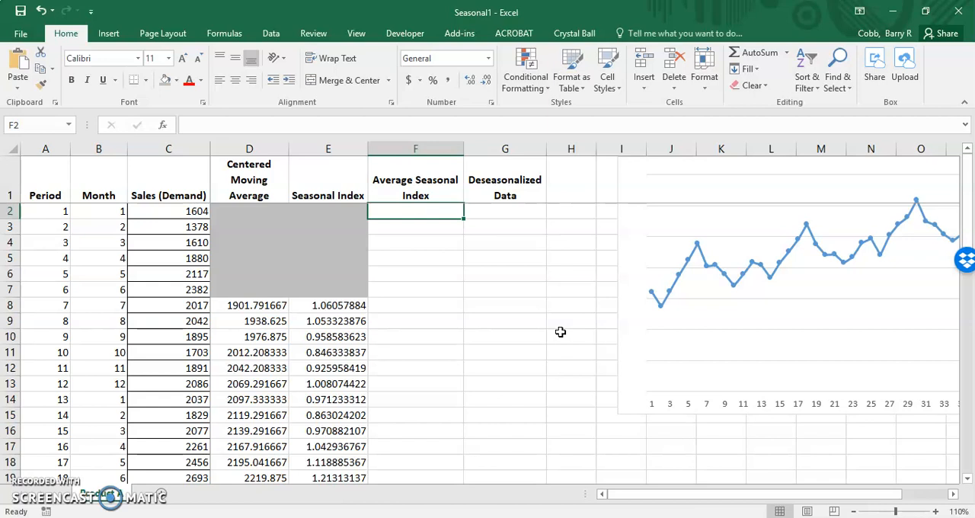
Step: Begin =AVERAGEIF( in F2 with absolute month range $B$8:$B$31
text(=AVER)
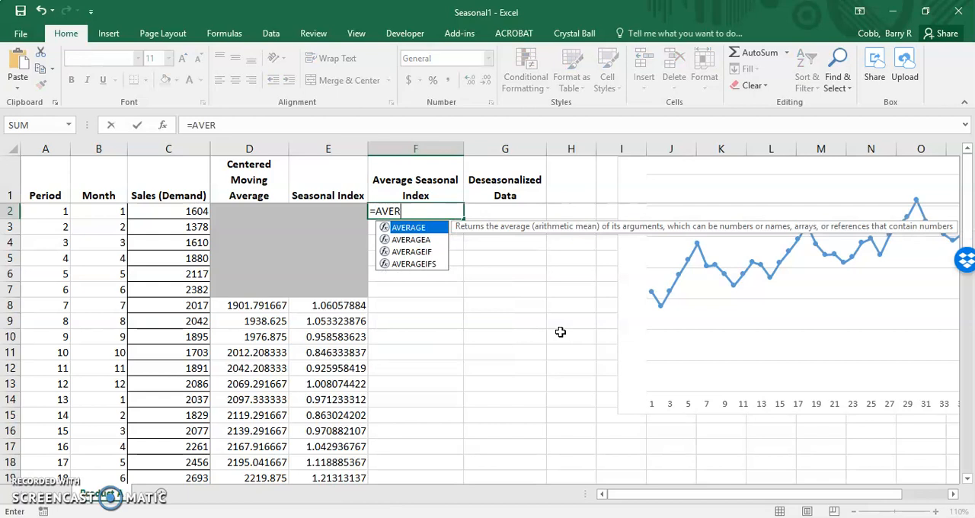
text(AGEIF)
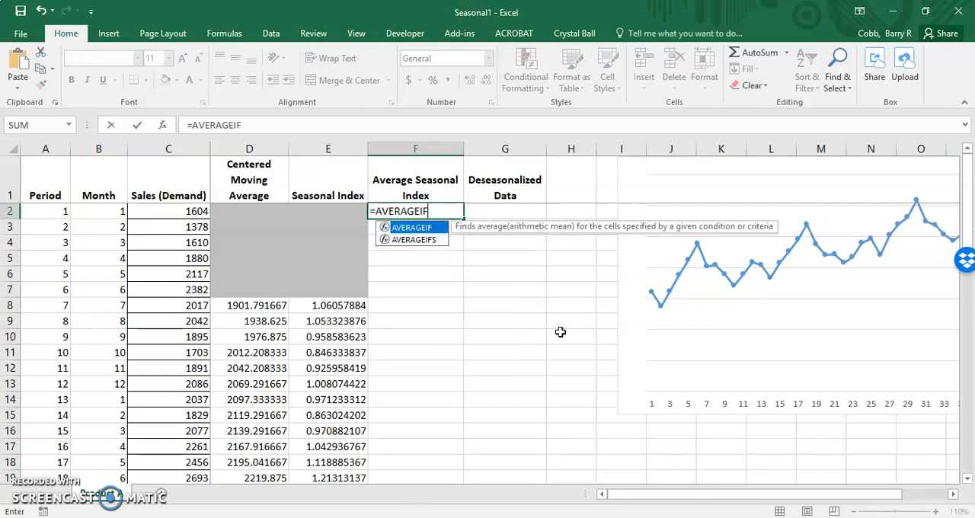
text(()
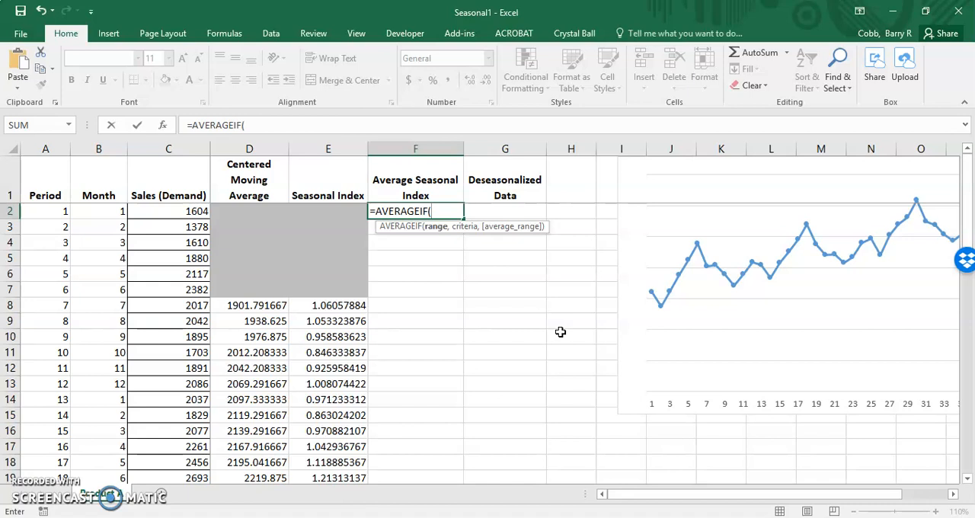
mouse_move(533, 320)
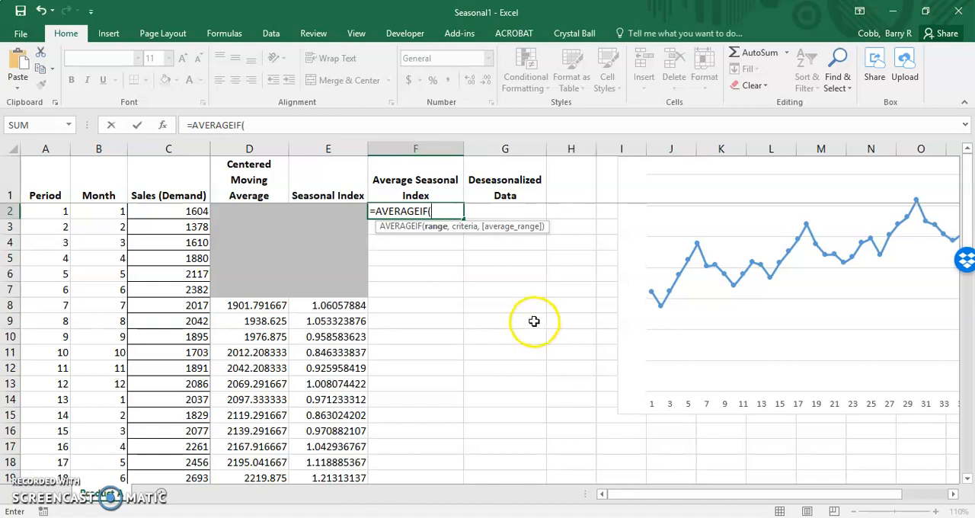
mouse_move(449, 262)
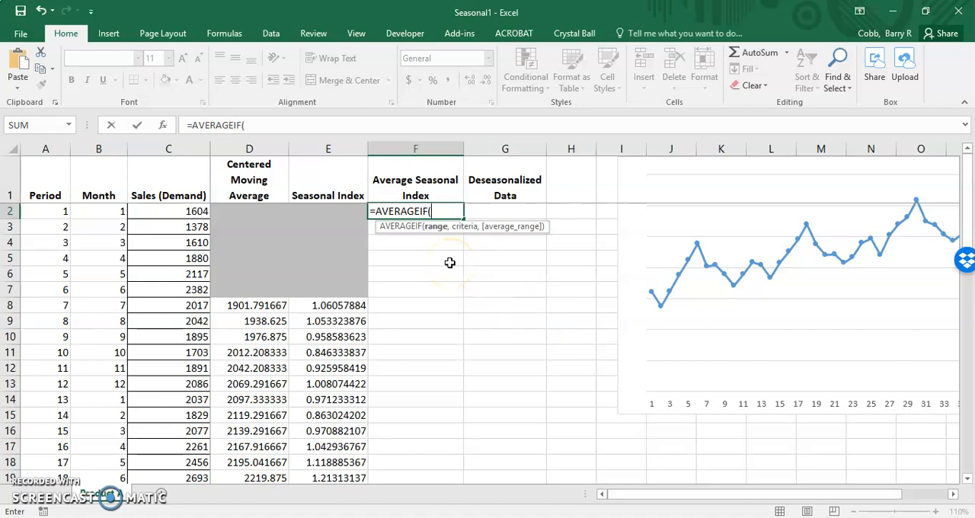
mouse_move(434, 244)
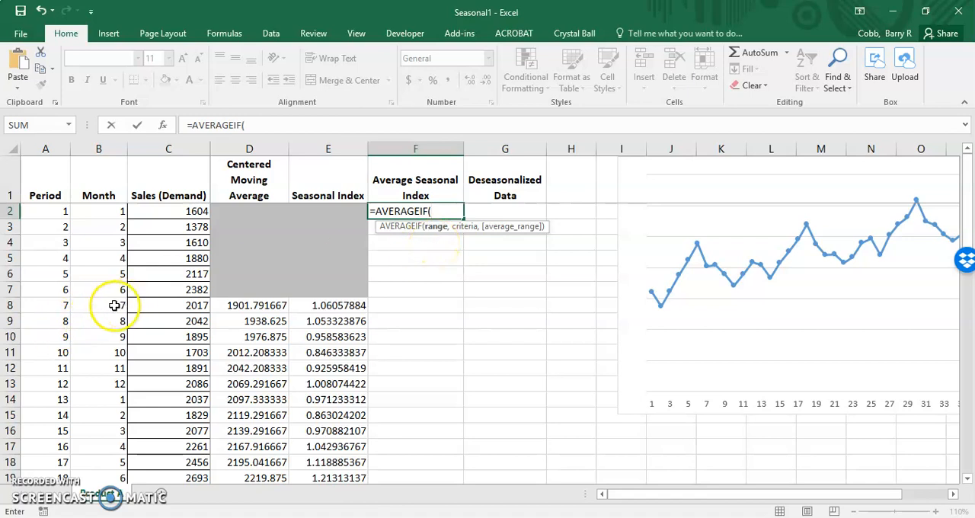
click(98, 305)
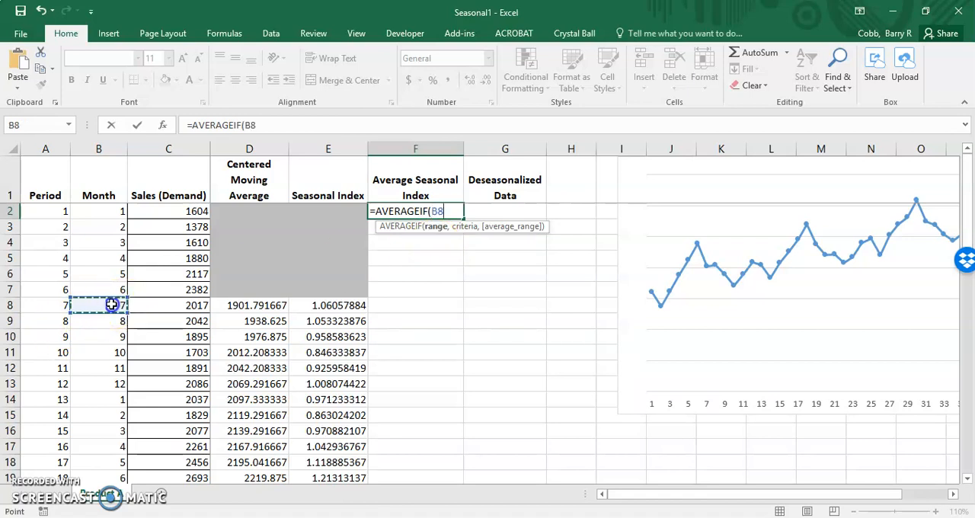
drag(113, 305, 113, 352)
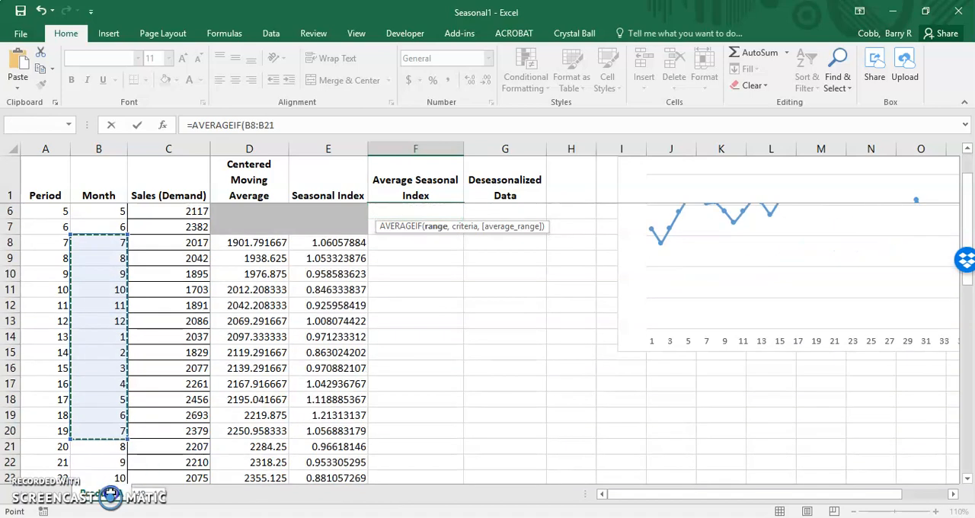
scroll(down, 3)
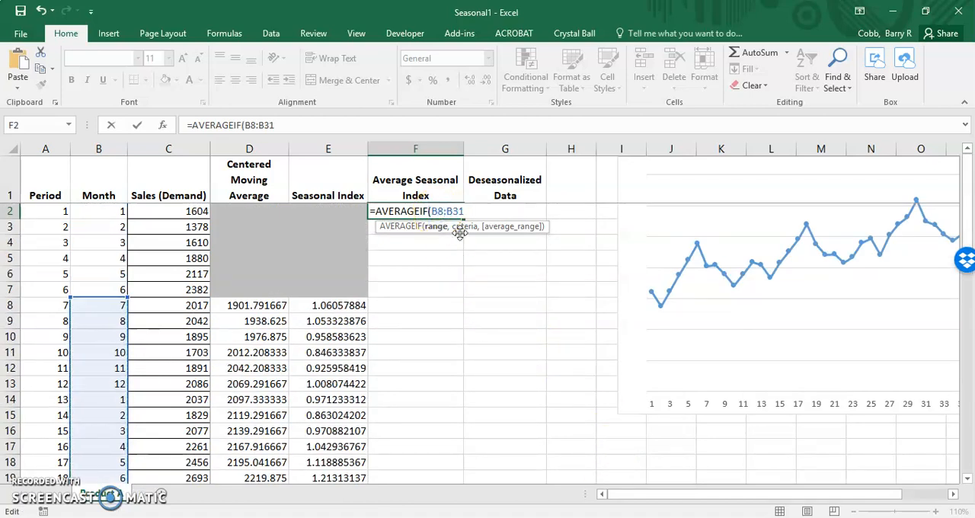
key(f4)
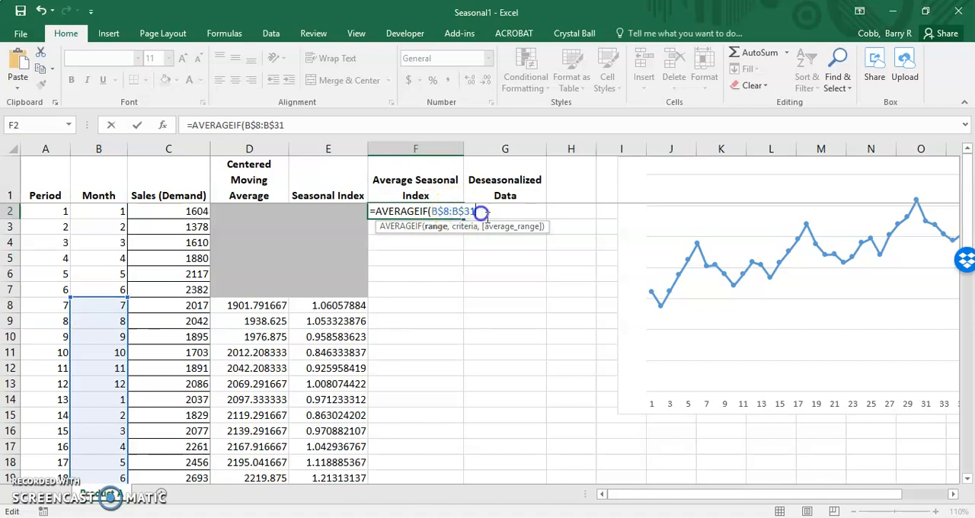
text(,)
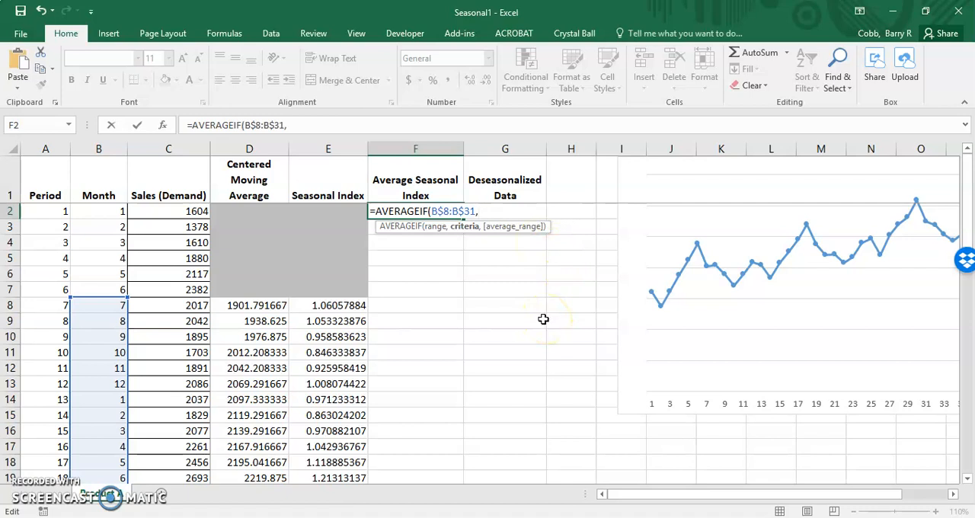
Step: Add criterion B2 and average range E8:E31 to complete month 1's index, about 0.988
click(98, 210)
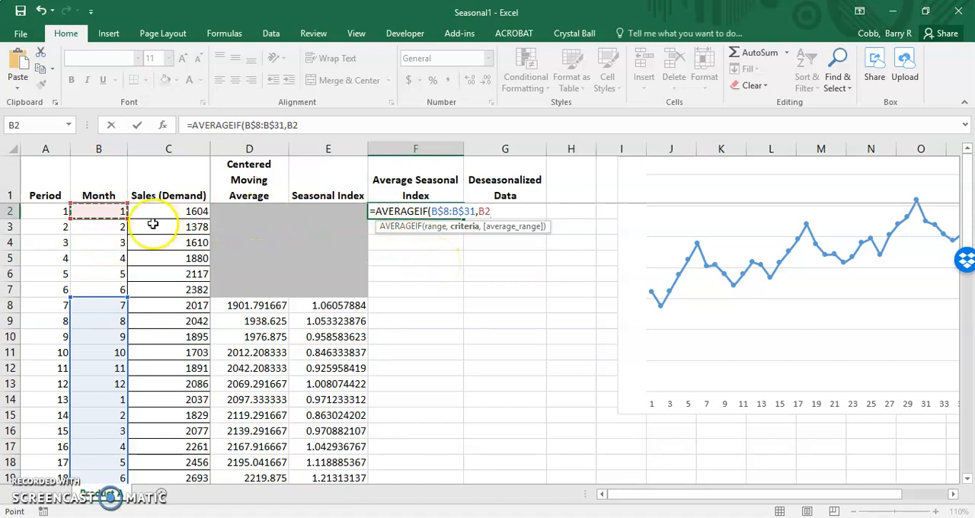
mouse_move(485, 253)
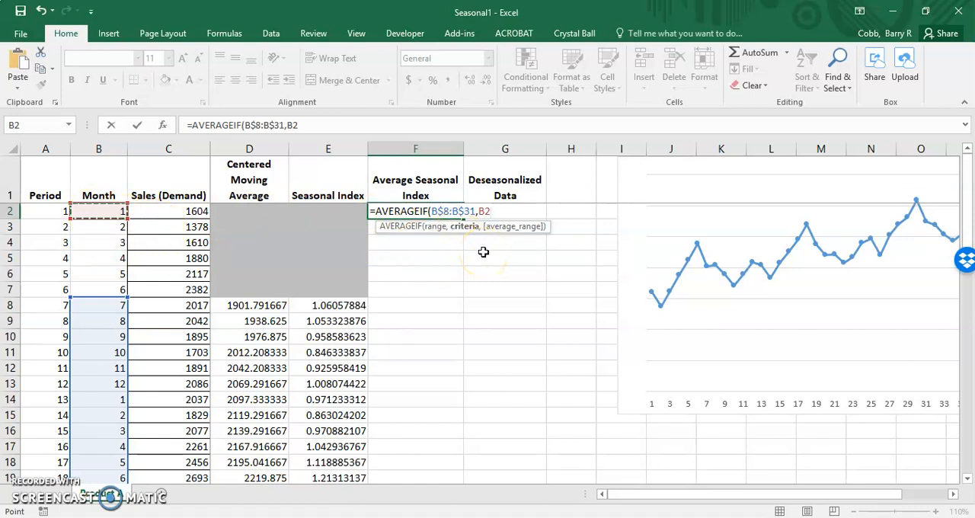
text(,)
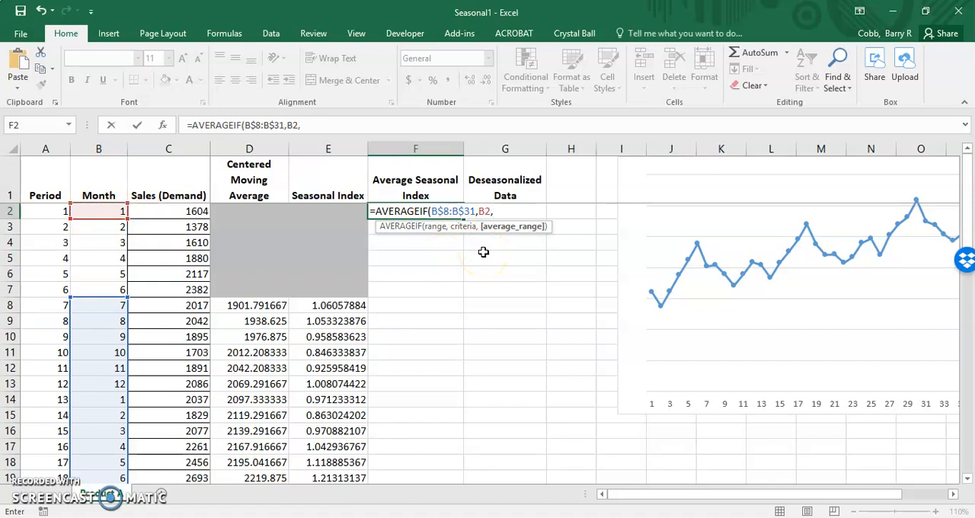
mouse_move(485, 259)
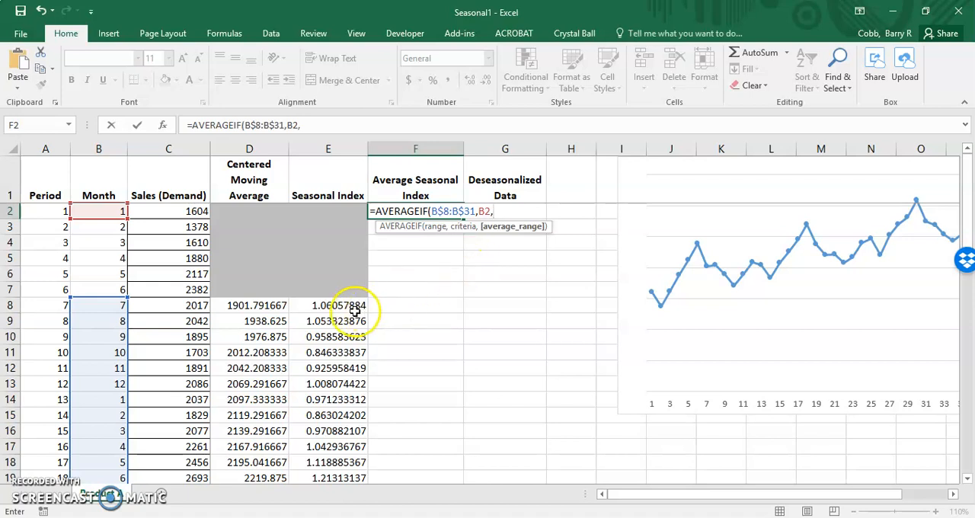
drag(327, 305, 328, 430)
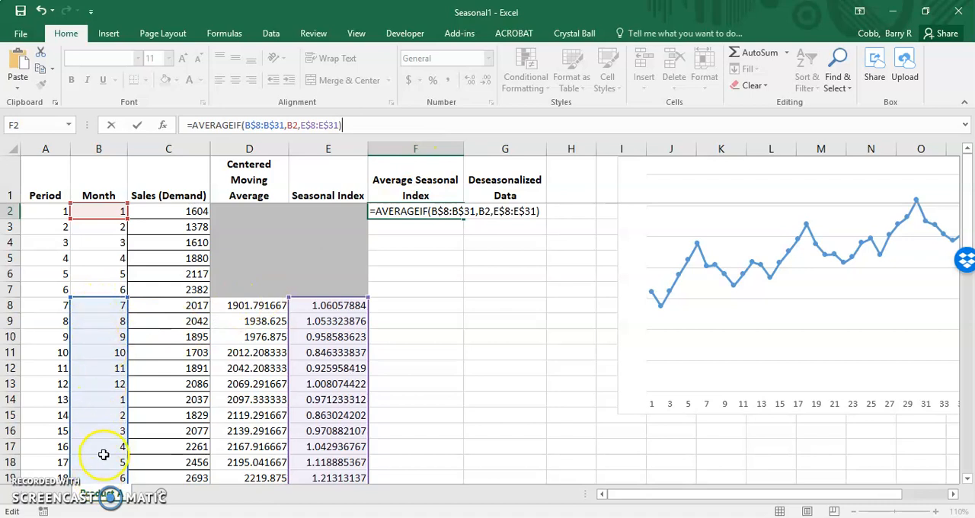
mouse_move(88, 426)
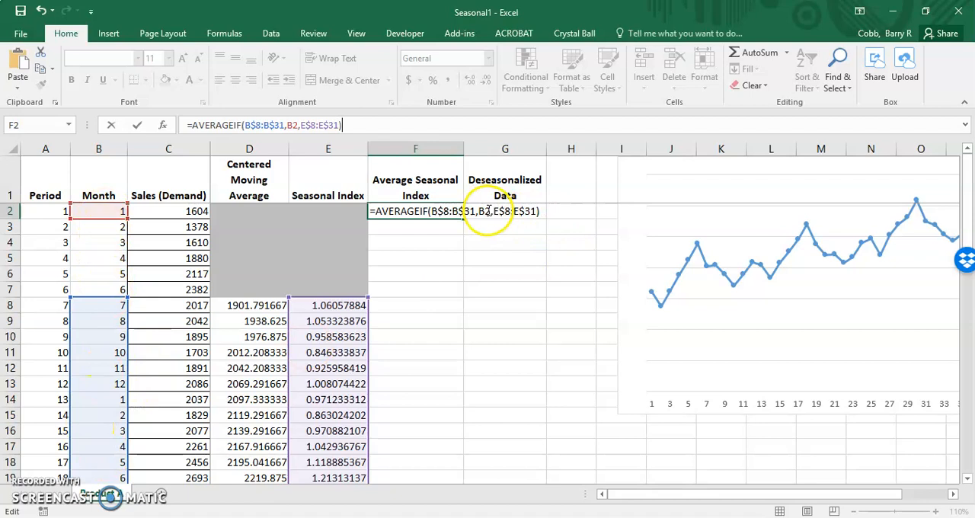
mouse_move(487, 260)
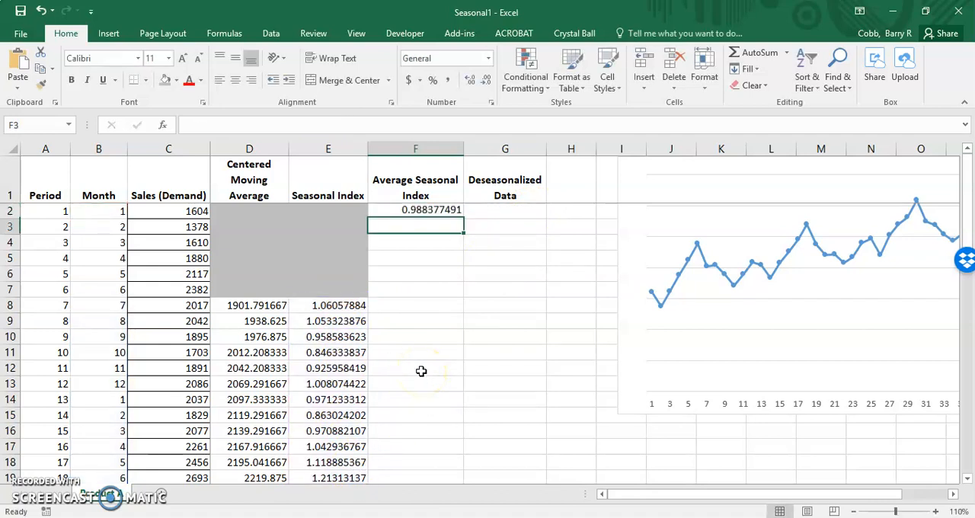
click(414, 210)
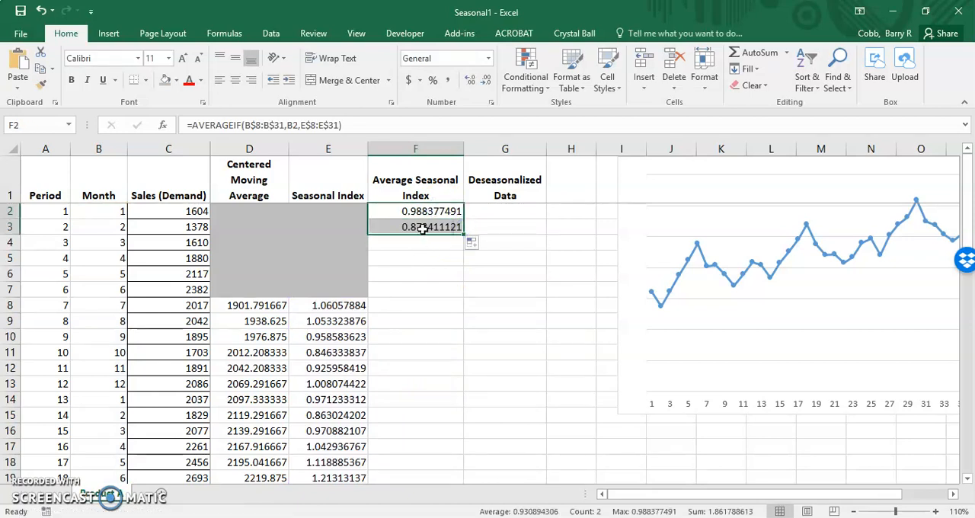
double_click(414, 226)
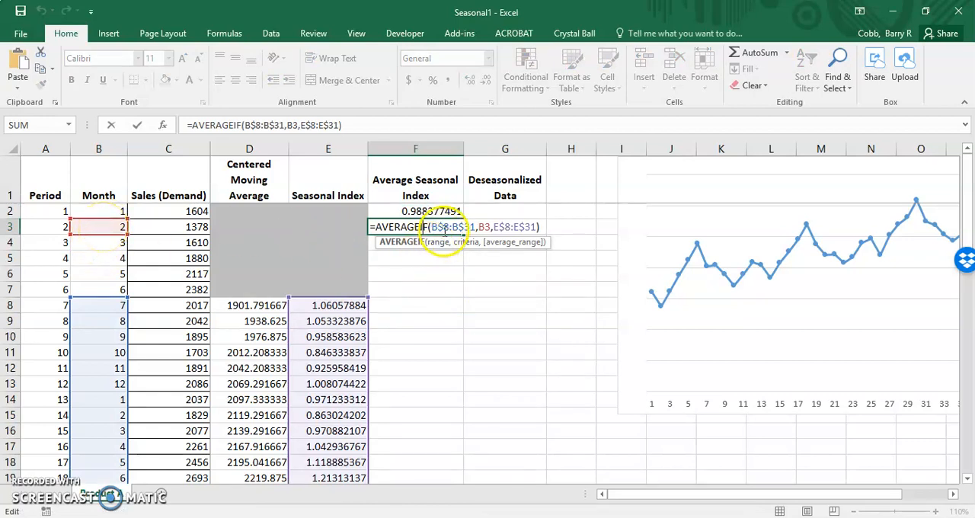
mouse_move(529, 297)
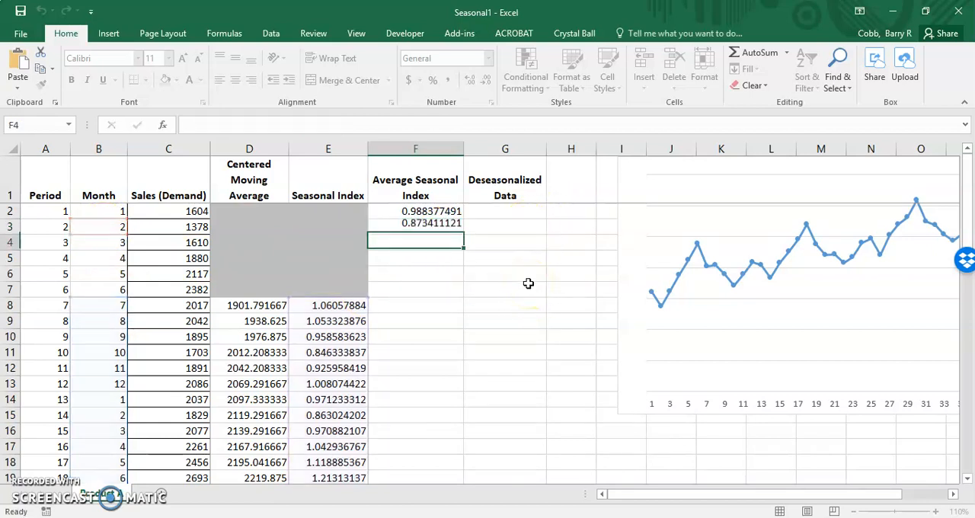
Step: Fill the twelve monthly indexes F2:F13 down the Average Seasonal Index column for every period
click(414, 225)
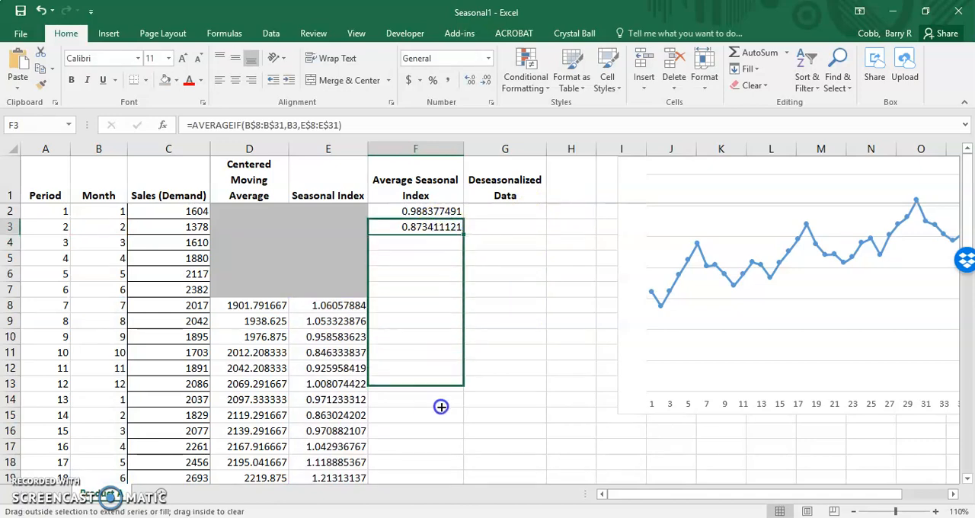
scroll(down, 3)
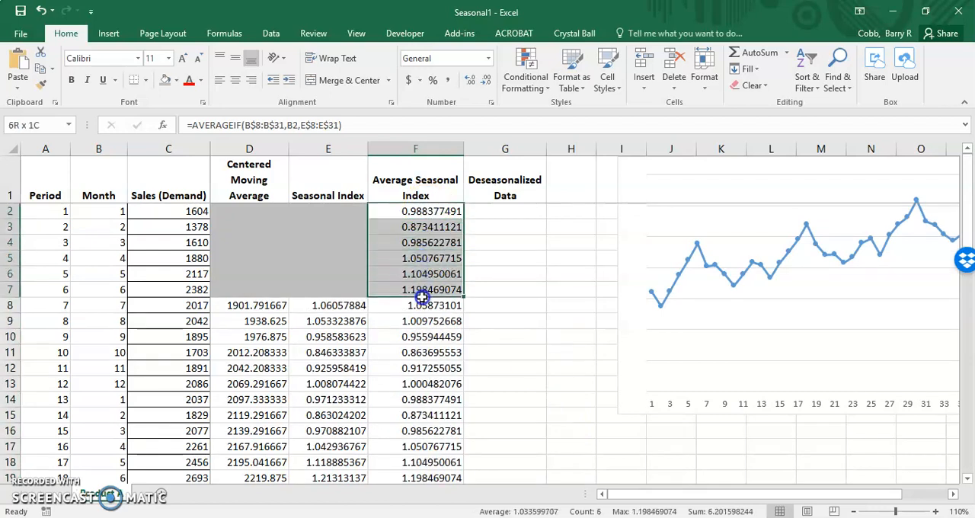
drag(414, 289, 414, 383)
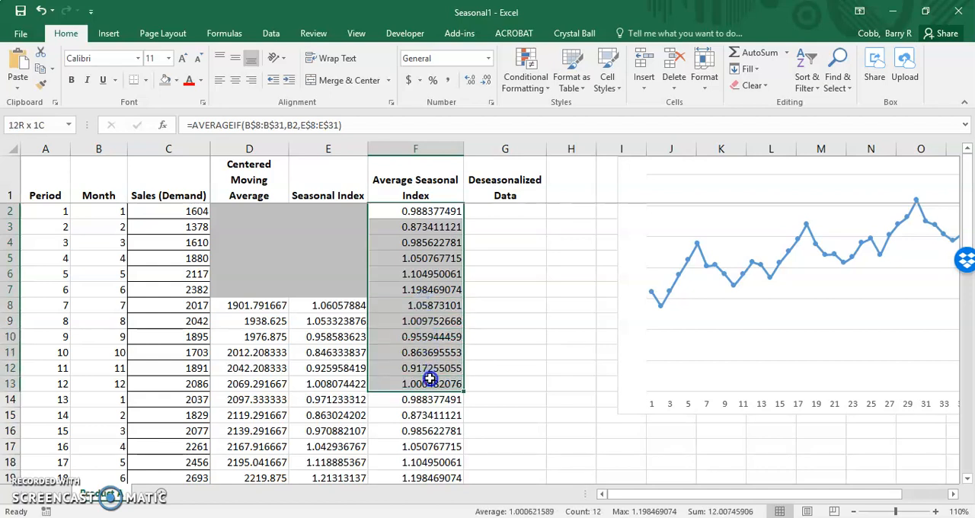
click(414, 211)
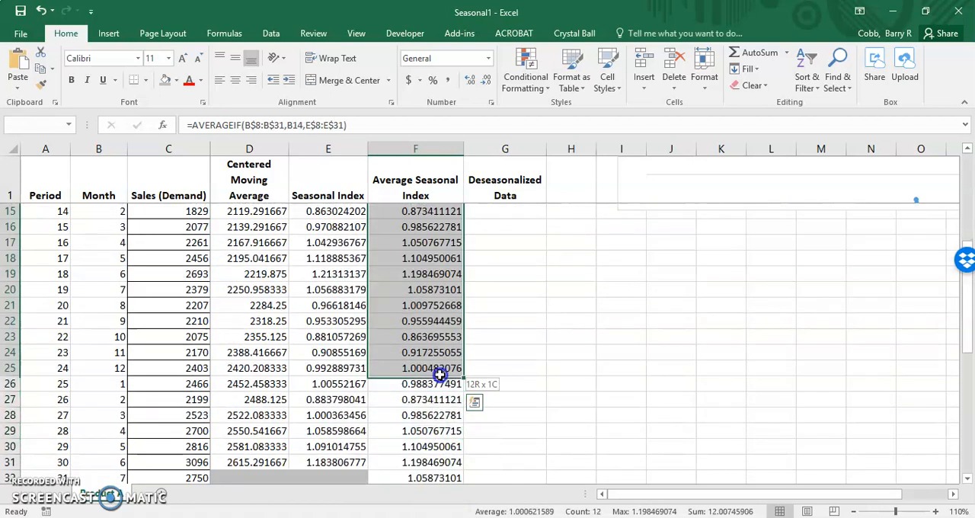
scroll(down, 3)
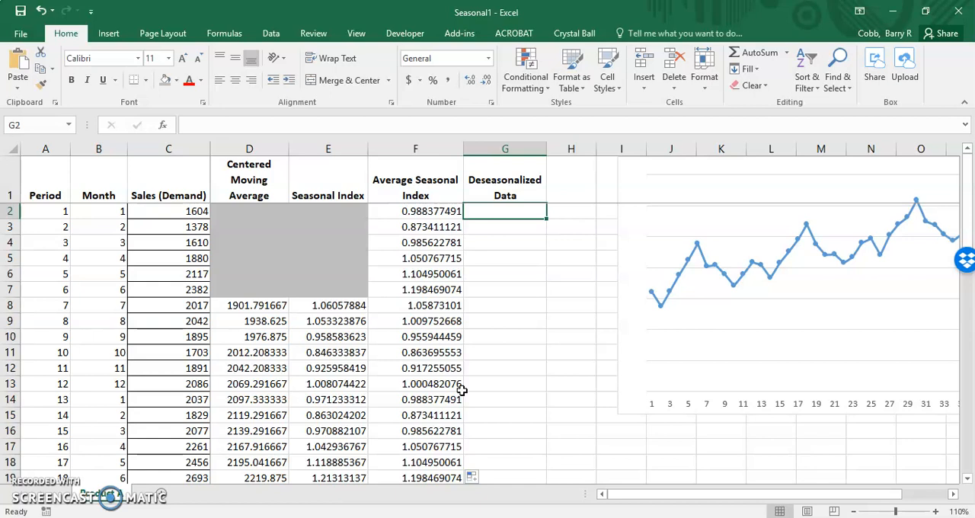
Step: Enter =C2/F2 in G2 giving 1622.861725 and fill the deseasonalized formula down column G
text(=)
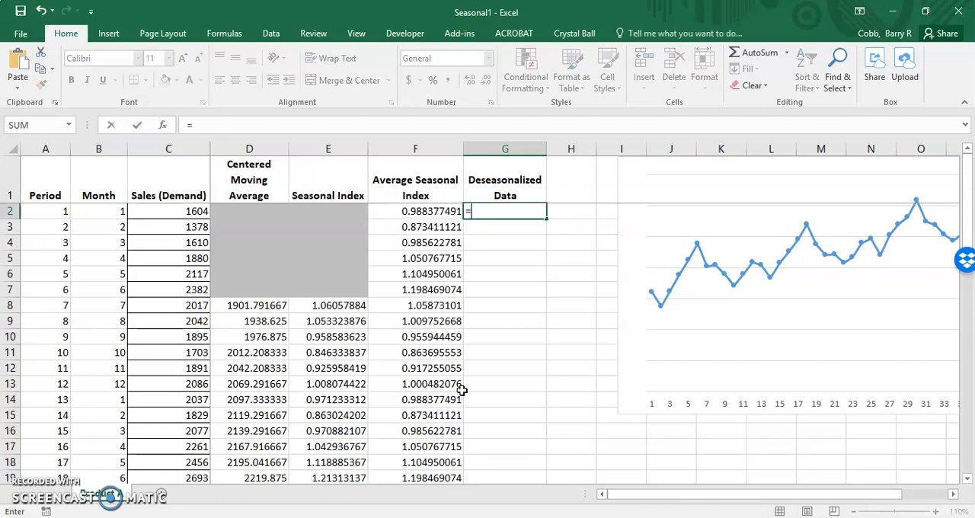
click(168, 210)
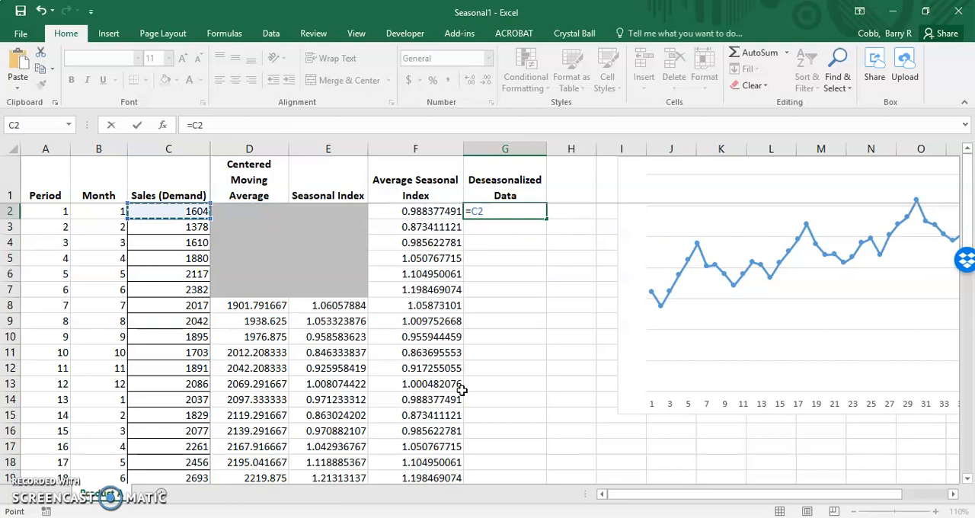
text(/)
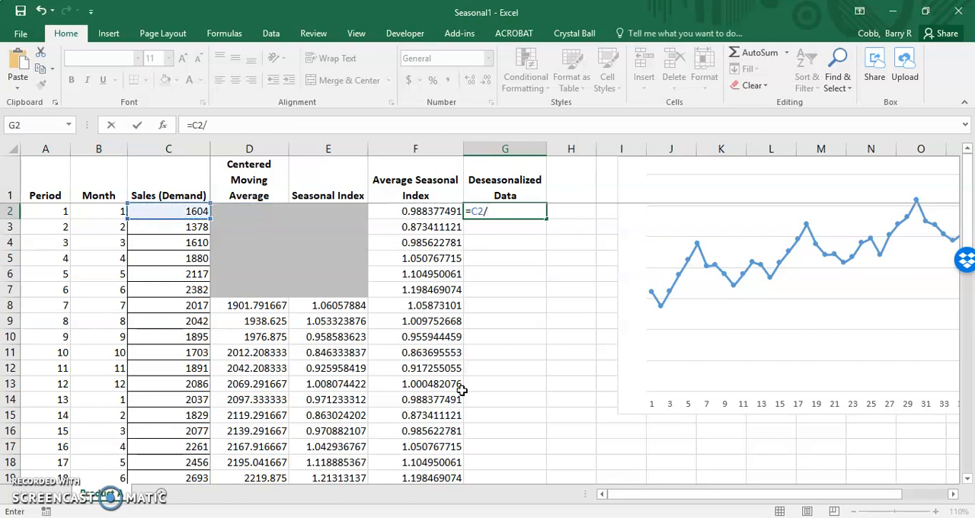
click(414, 210)
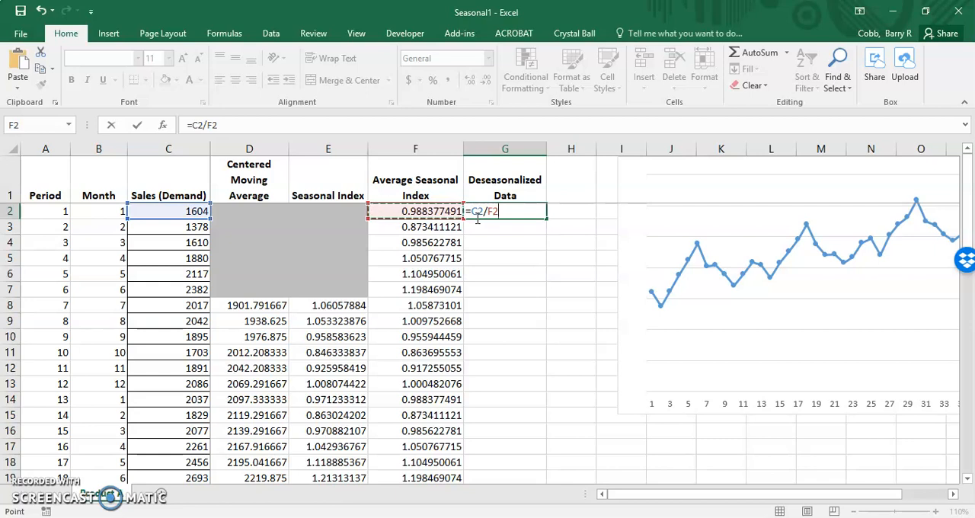
mouse_move(487, 302)
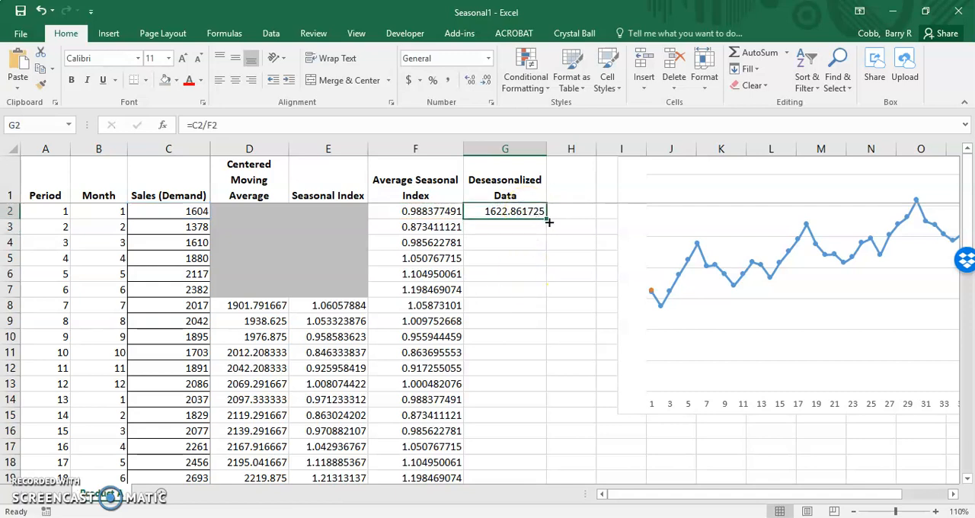
drag(543, 210, 542, 439)
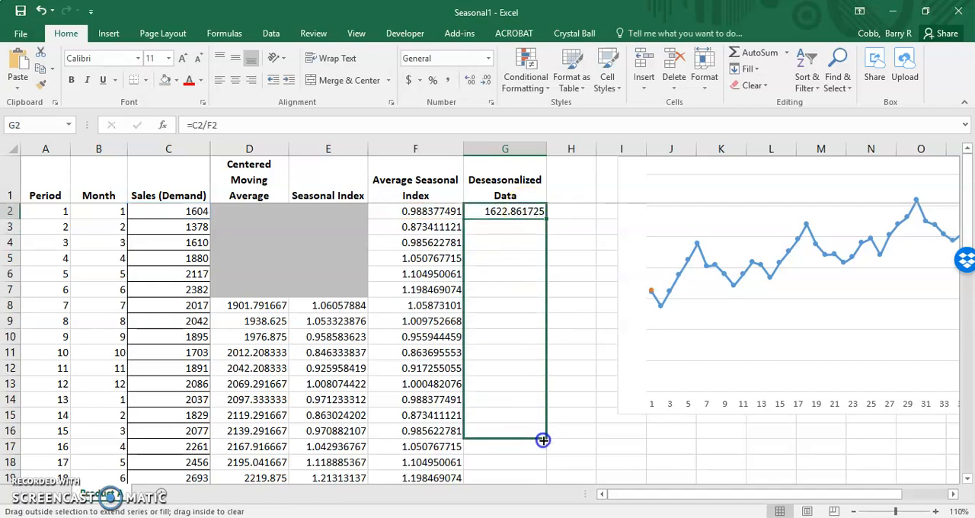
scroll(down, 3)
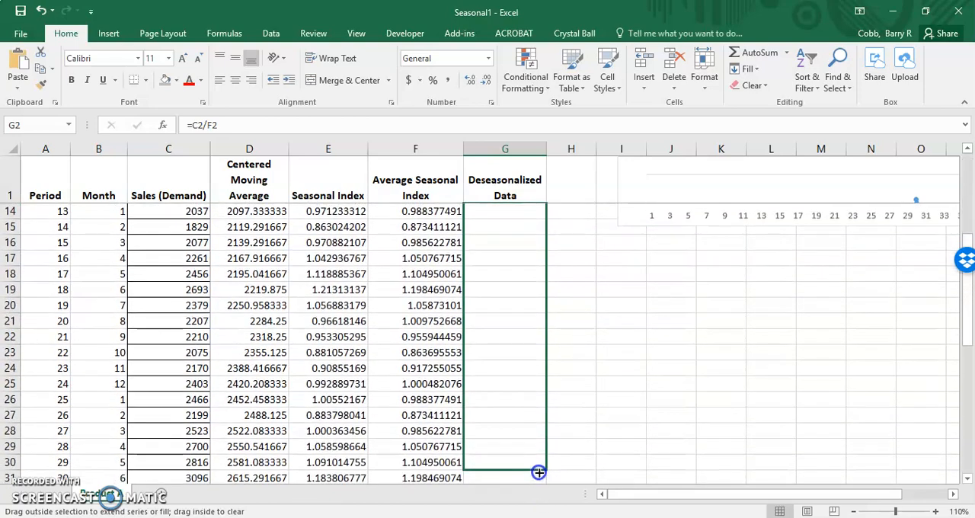
scroll(down, 3)
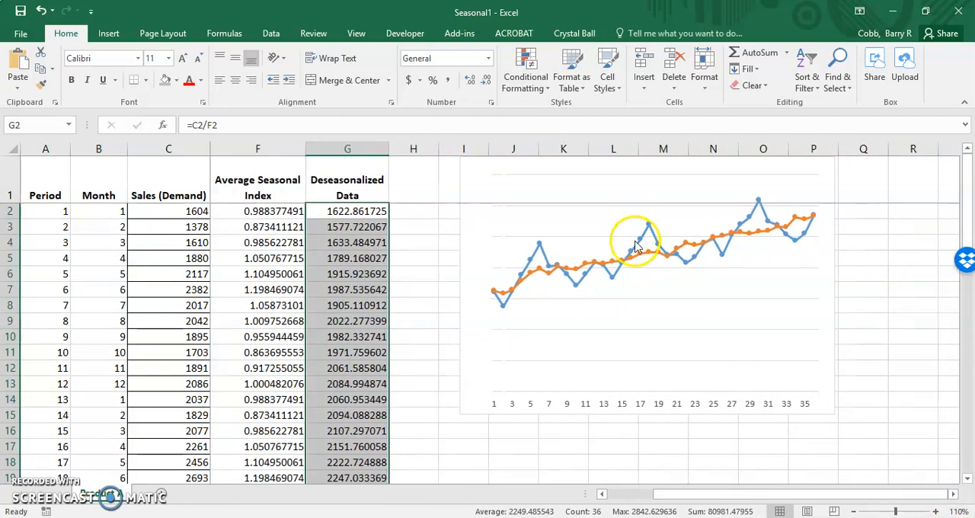
mouse_move(800, 223)
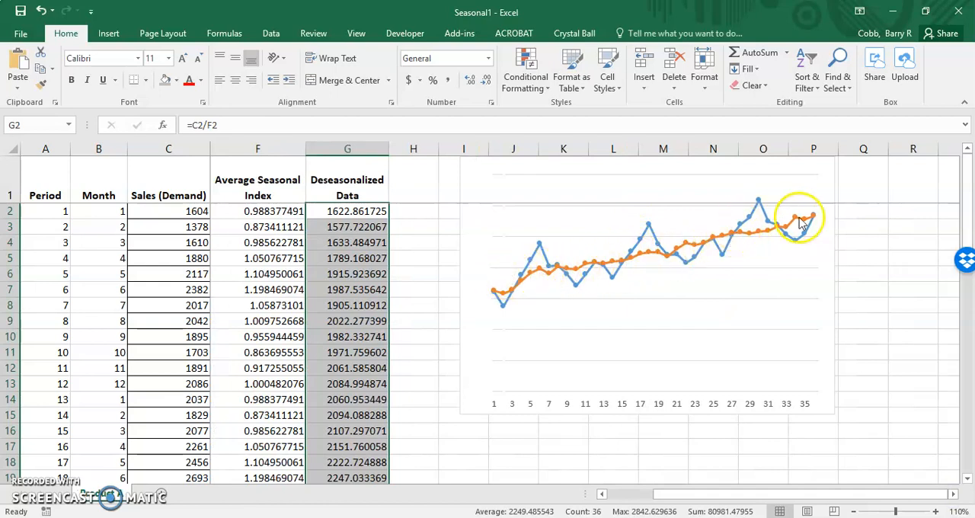
mouse_move(518, 341)
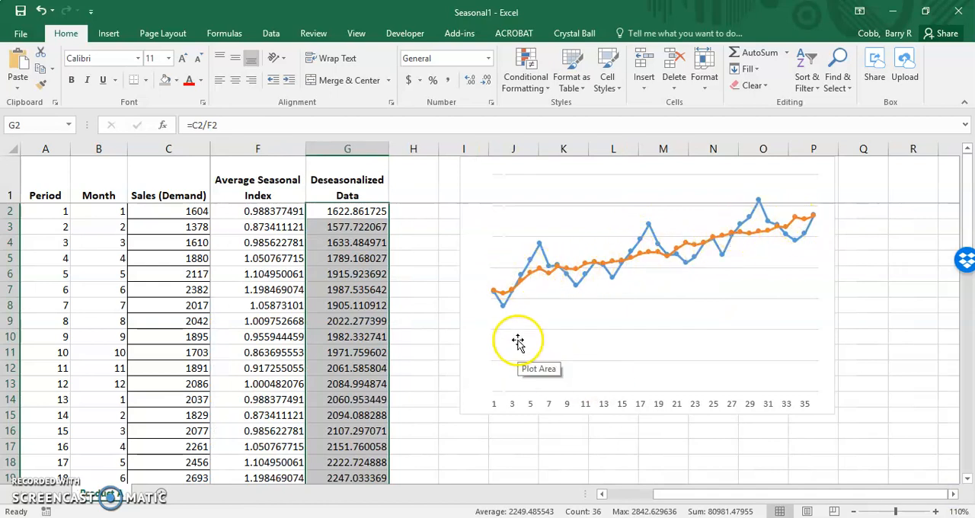
mouse_move(506, 312)
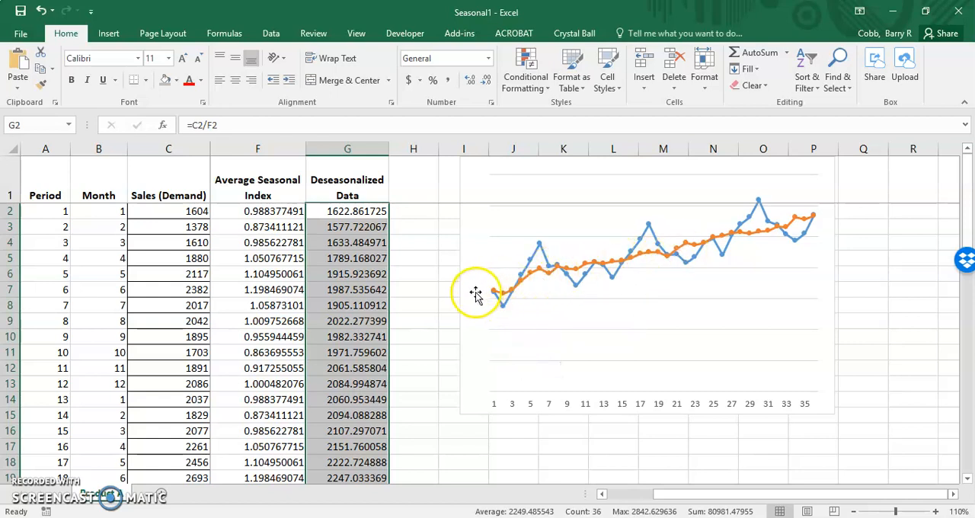
mouse_move(548, 266)
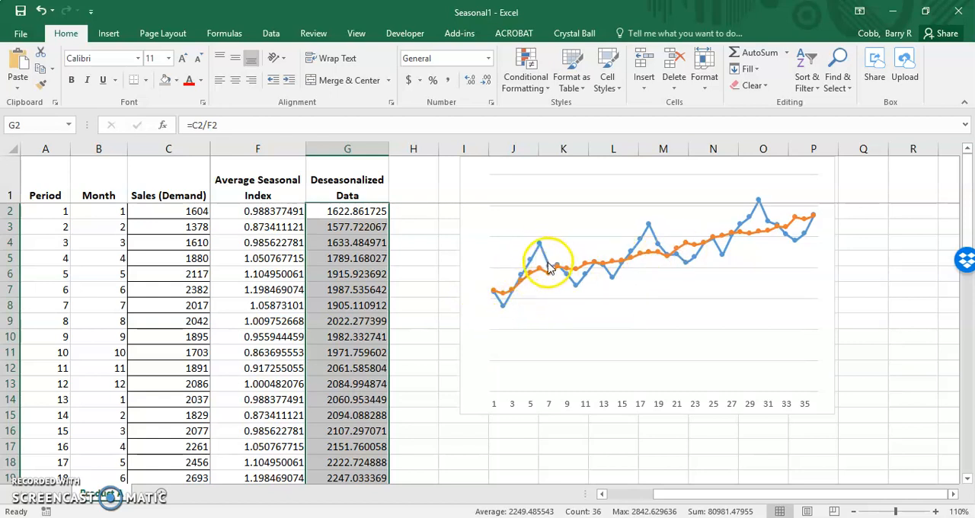
mouse_move(700, 256)
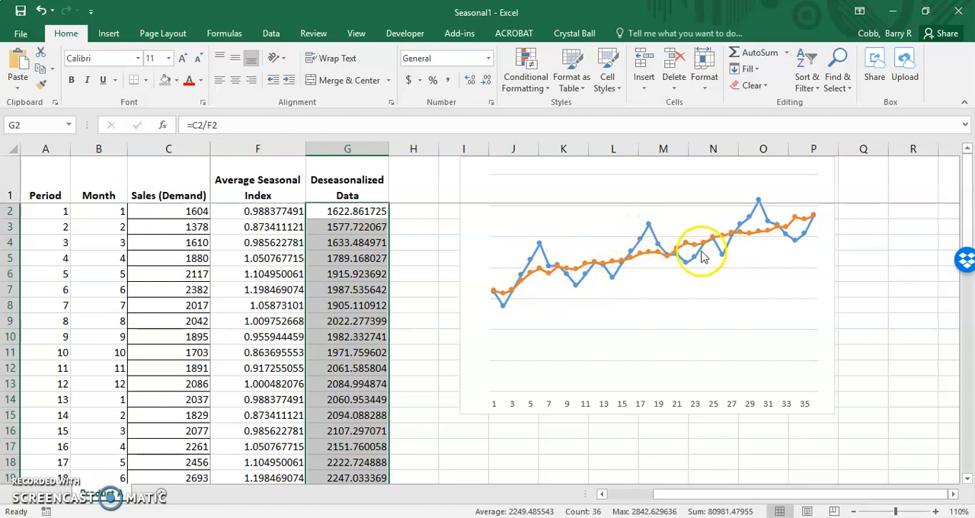
mouse_move(651, 262)
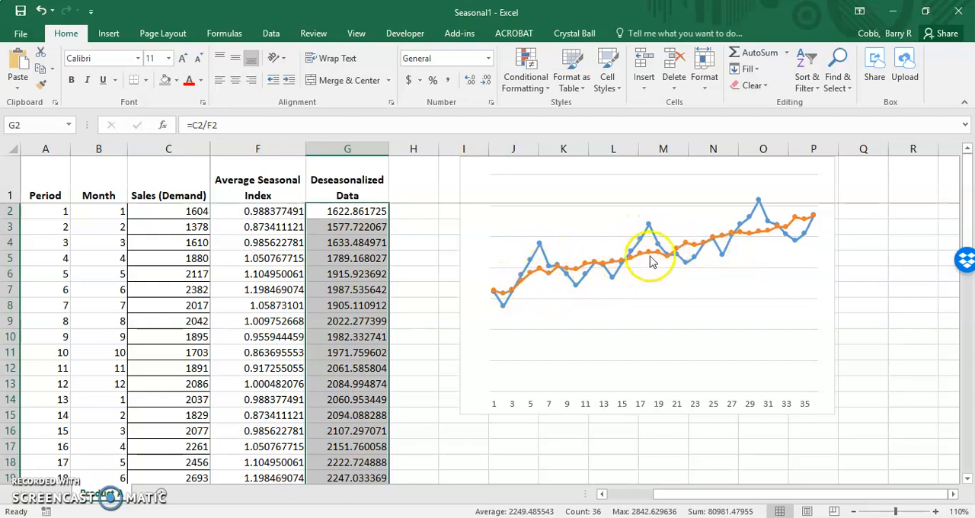
mouse_move(881, 271)
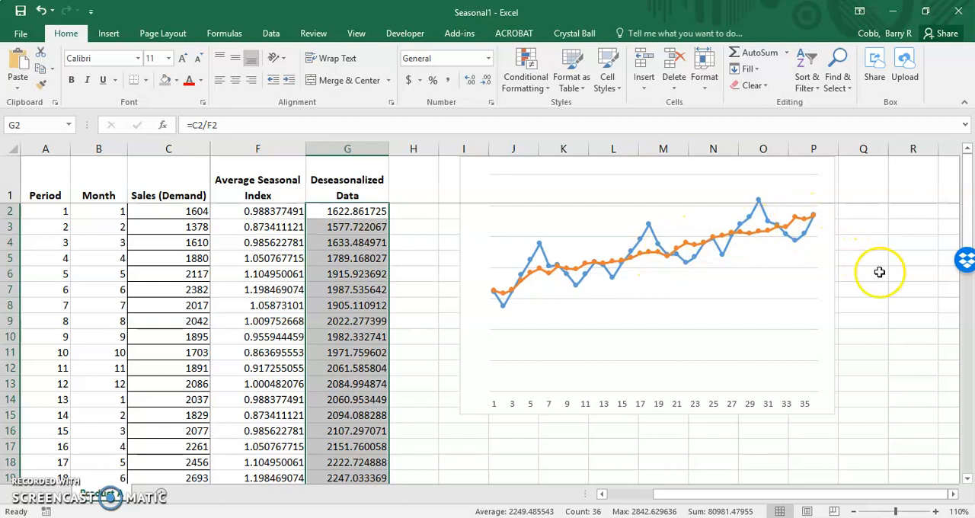
mouse_move(877, 265)
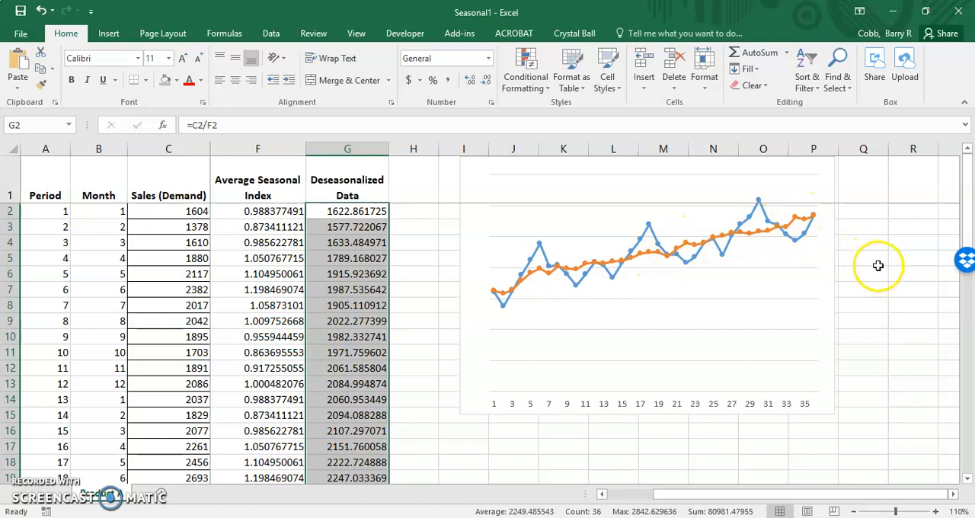
mouse_move(880, 265)
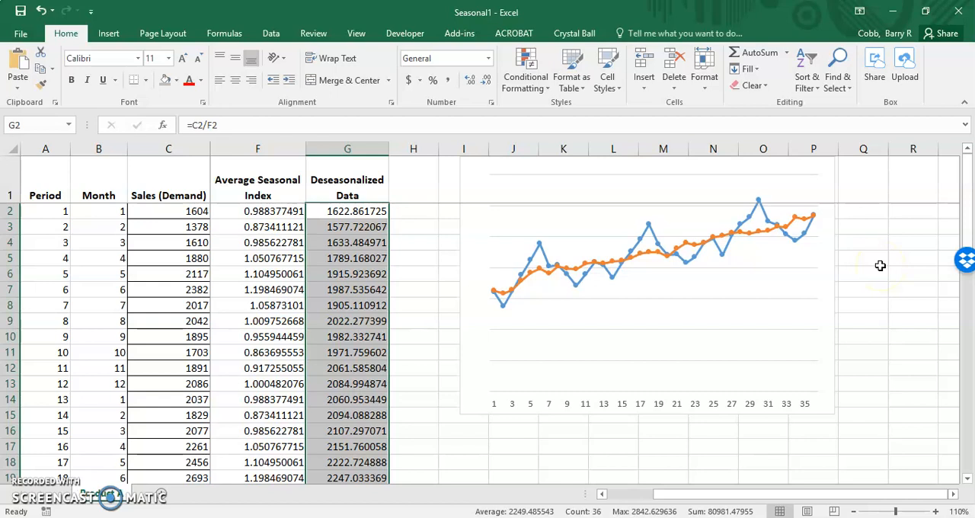
mouse_move(526, 302)
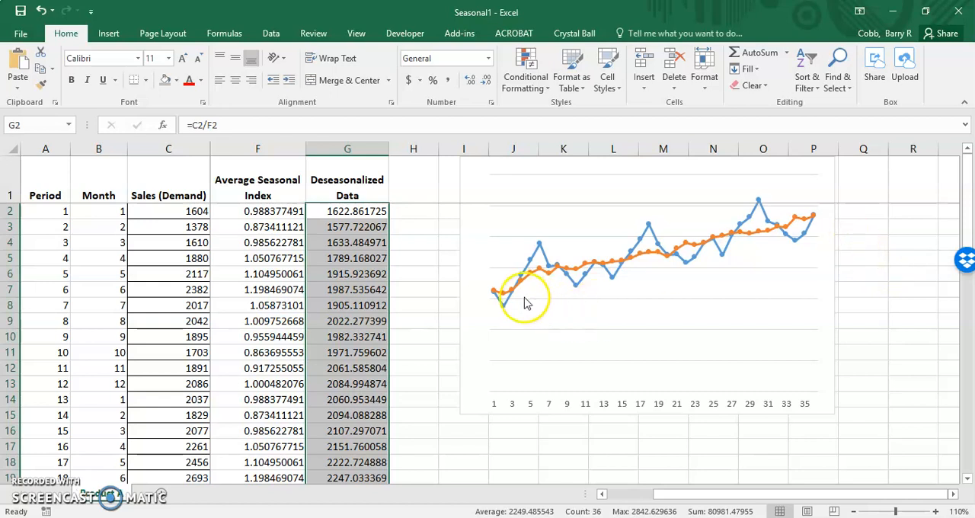
mouse_move(509, 296)
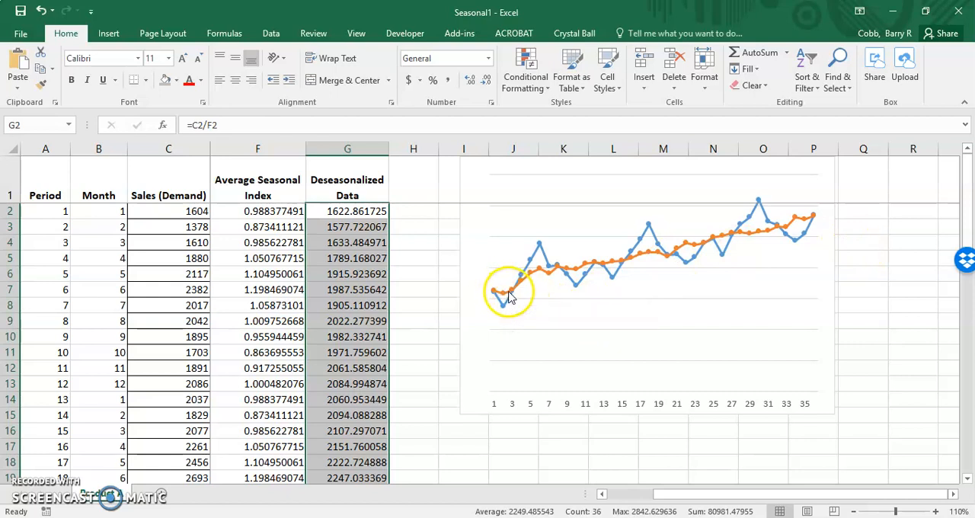
mouse_move(540, 271)
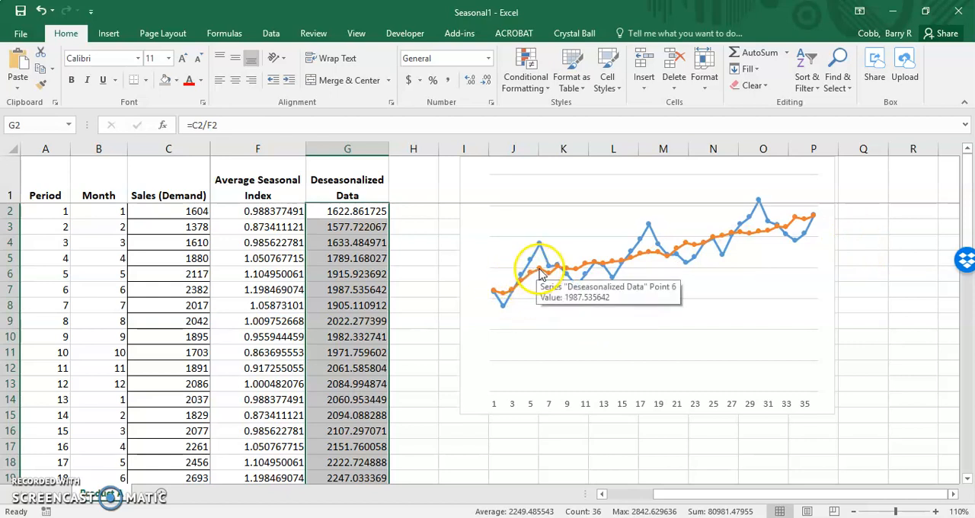
mouse_move(564, 271)
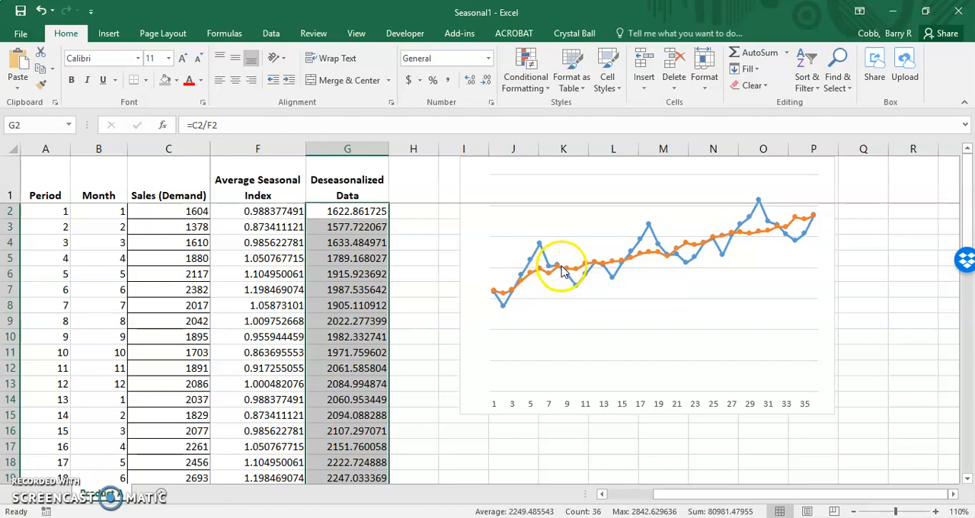
mouse_move(798, 216)
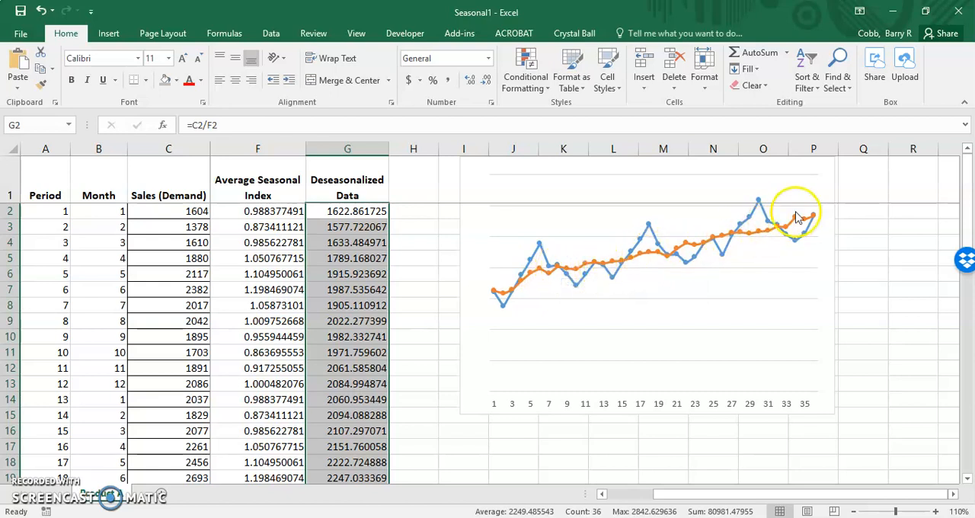
mouse_move(810, 221)
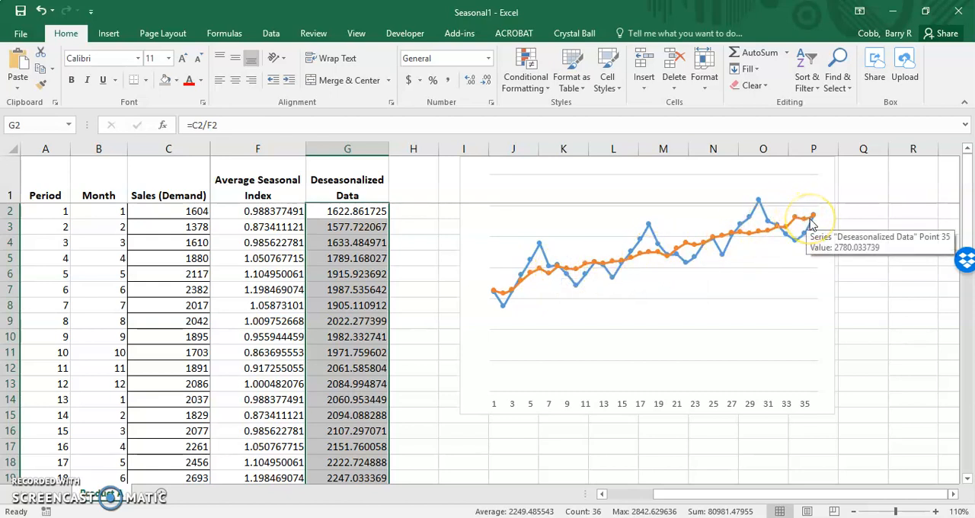